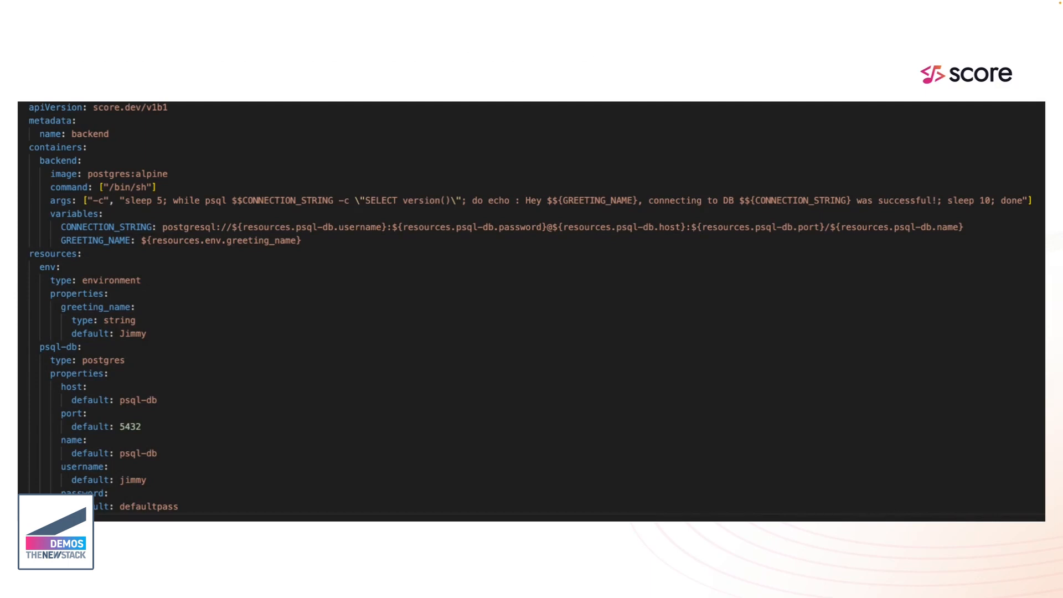
mouse_move(216, 132)
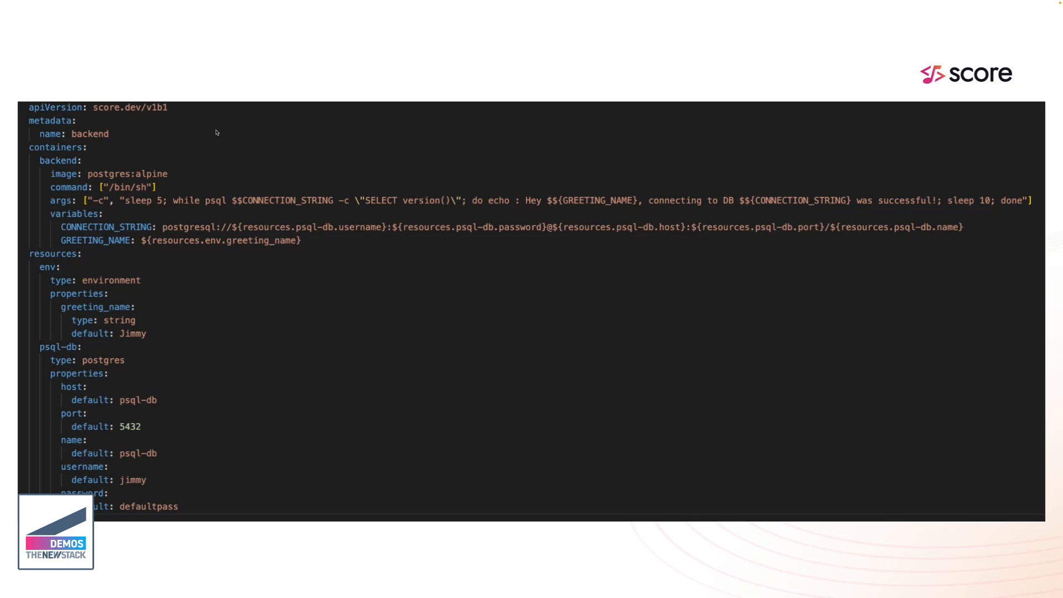
mouse_move(191, 164)
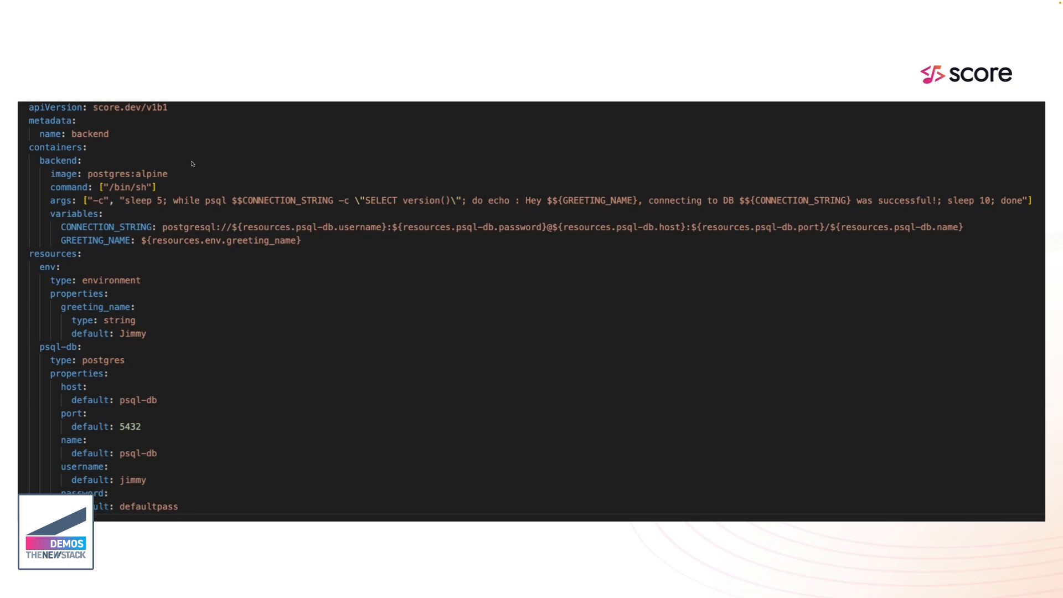
mouse_move(202, 228)
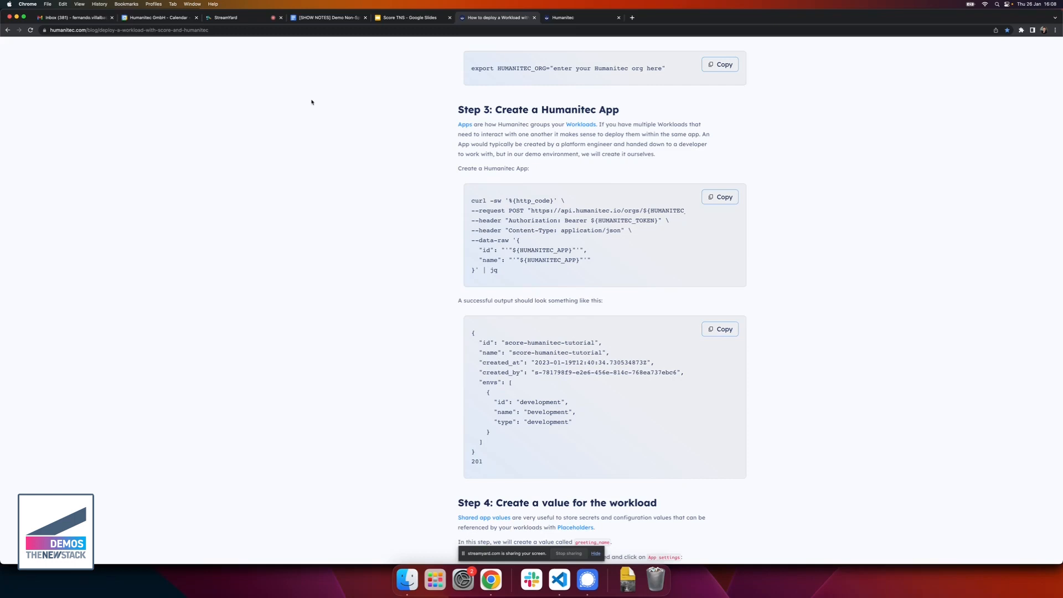
mouse_move(608, 216)
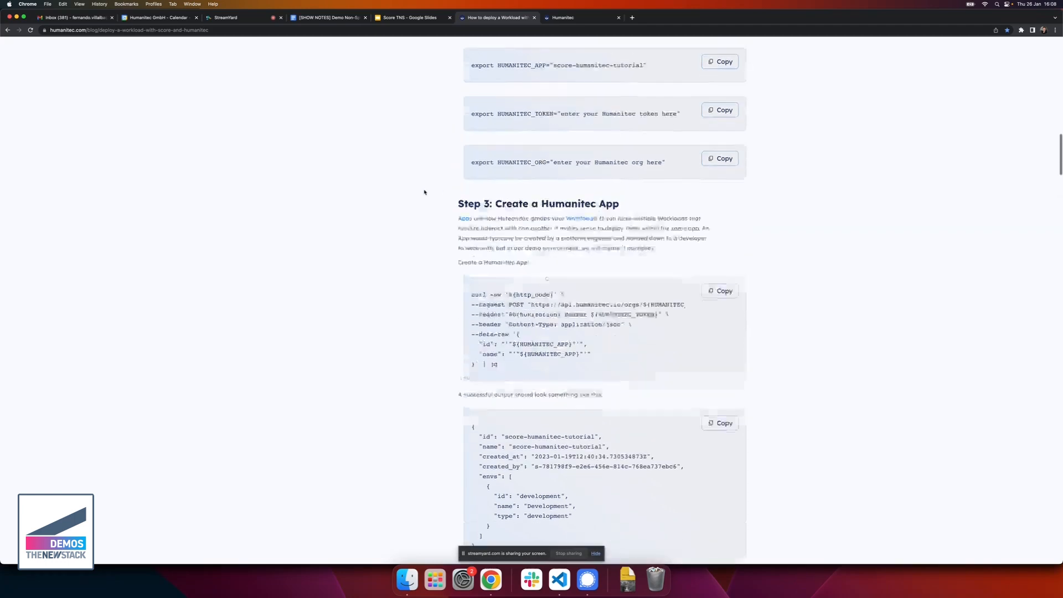
Copy the Step 3 app-creation curl command from the blog and return to the code editor.
scroll(down, 3)
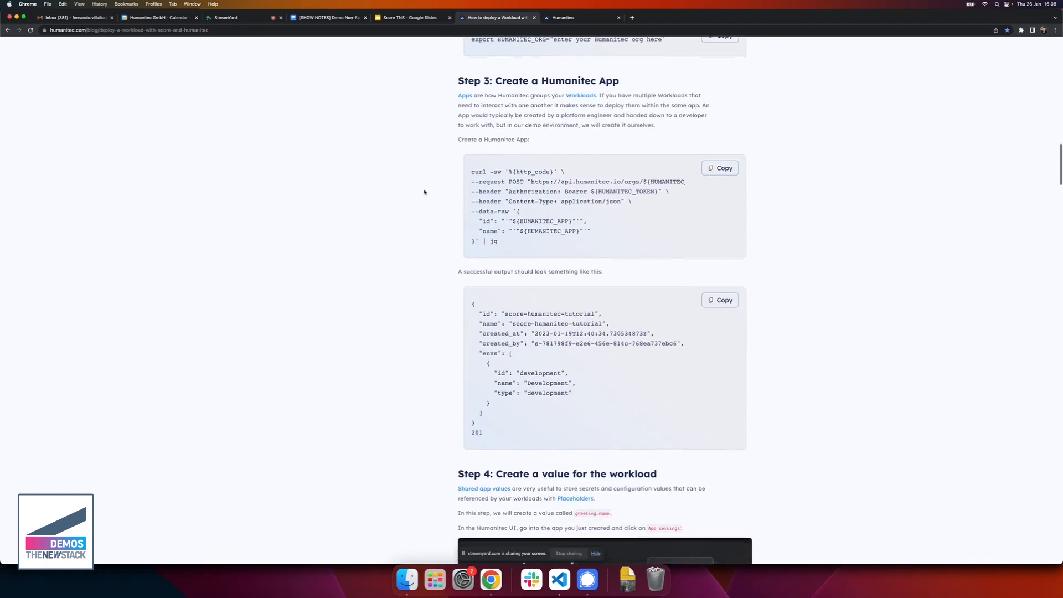
scroll(down, 3)
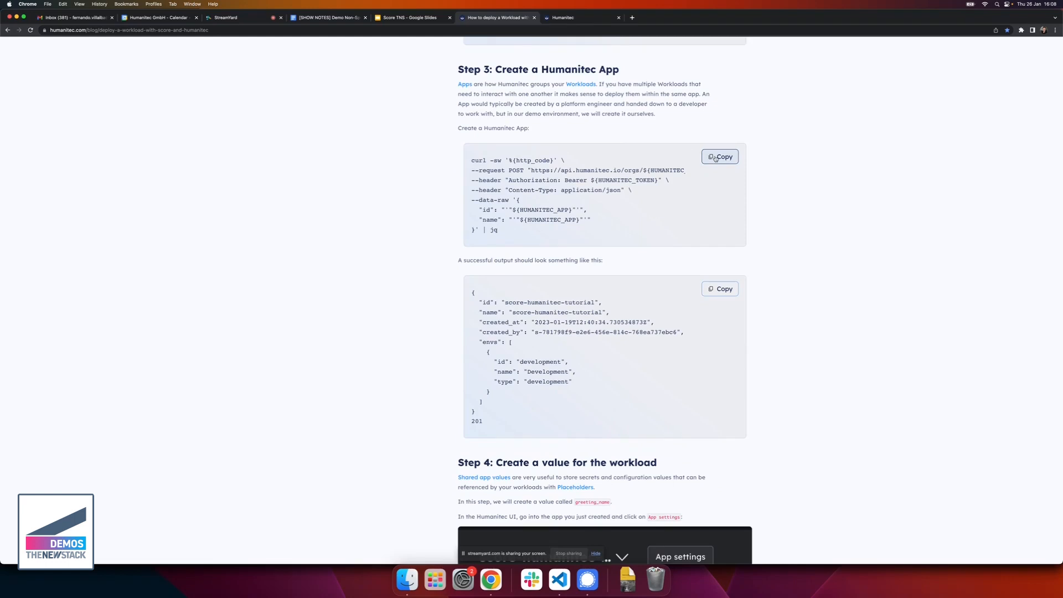
click(720, 156)
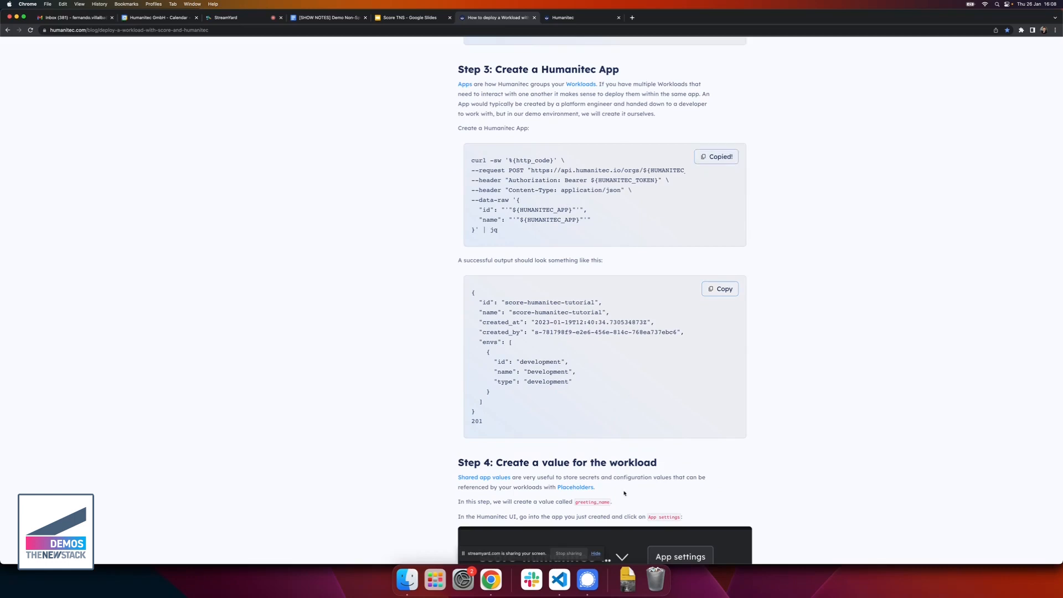
click(558, 579)
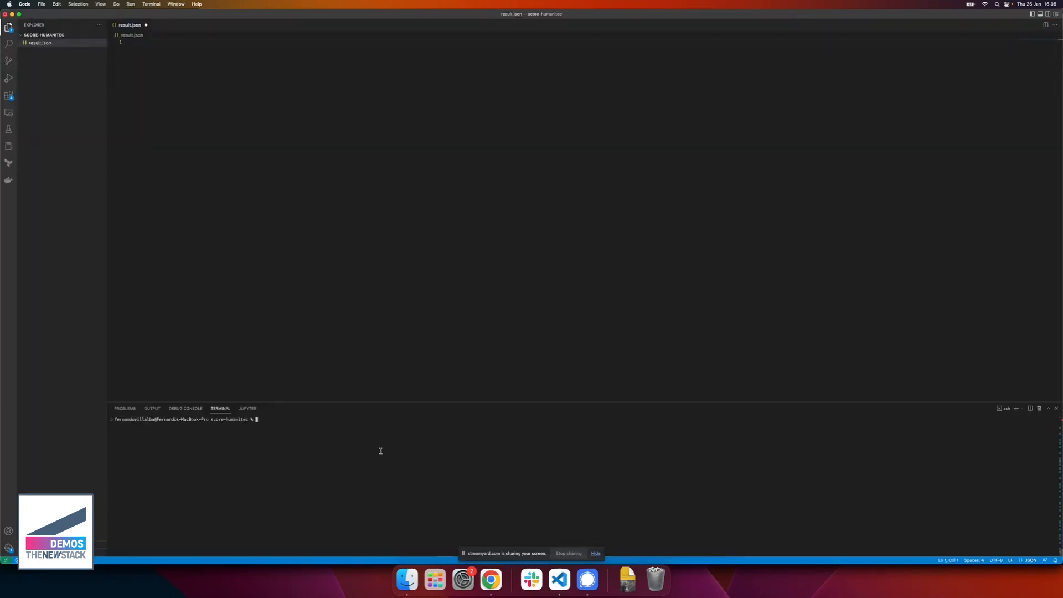
Run the curl command in the terminal to create score-humanitec-tutorial, returning status 201.
text(curl -sw "%{http_code}" \)
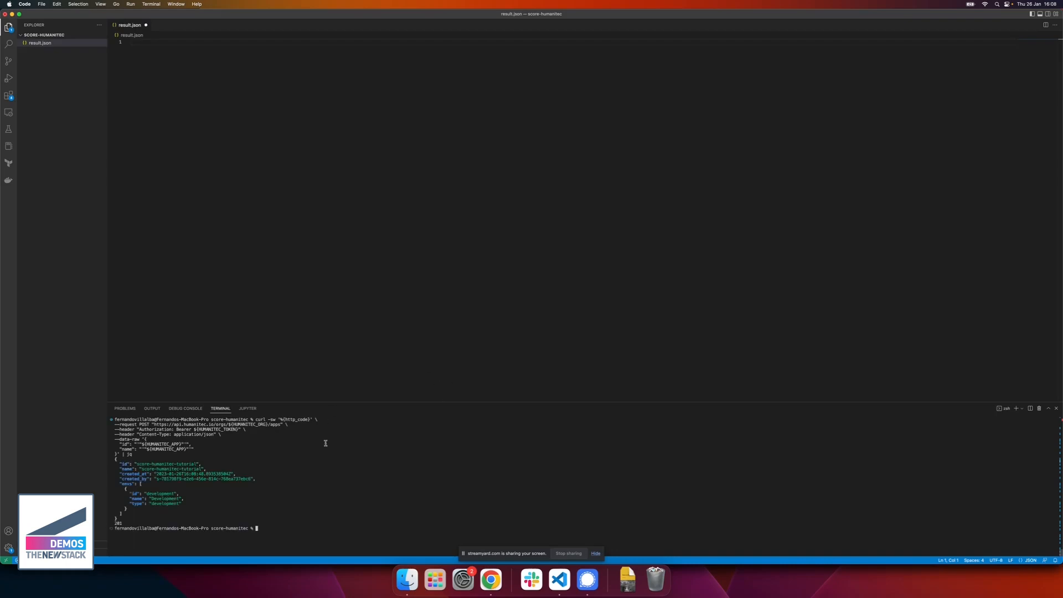
mouse_move(342, 451)
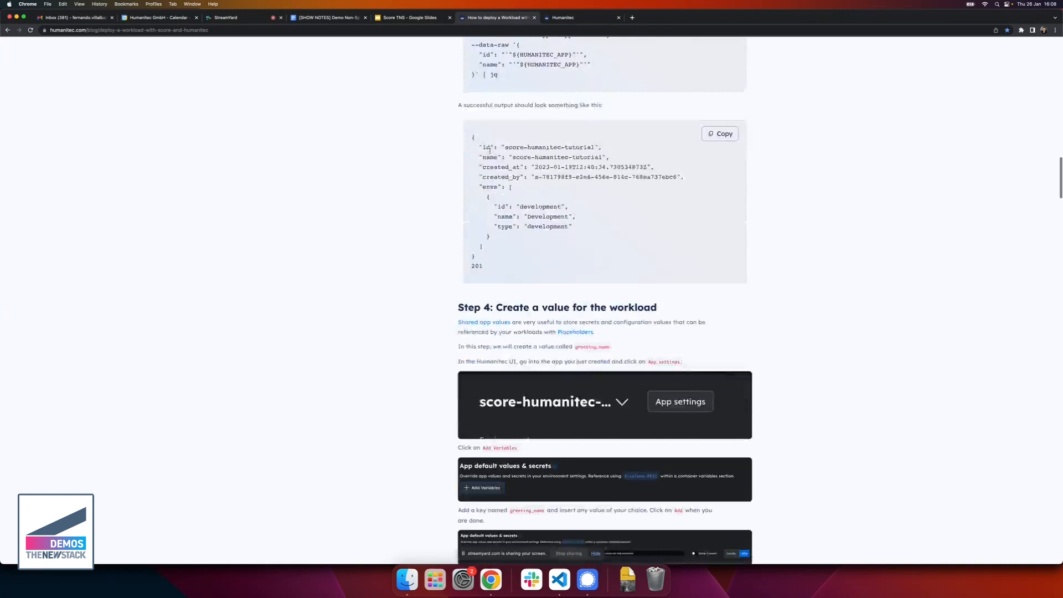
Read Step 4 on creating greeting_name, then go to the Humanitec console.
scroll(down, 3)
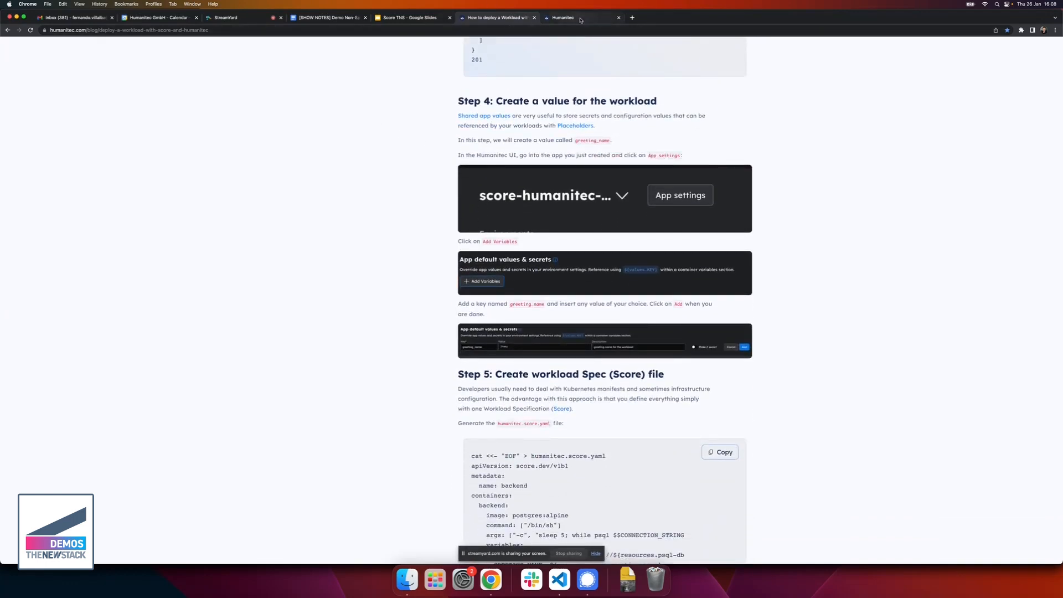
click(581, 17)
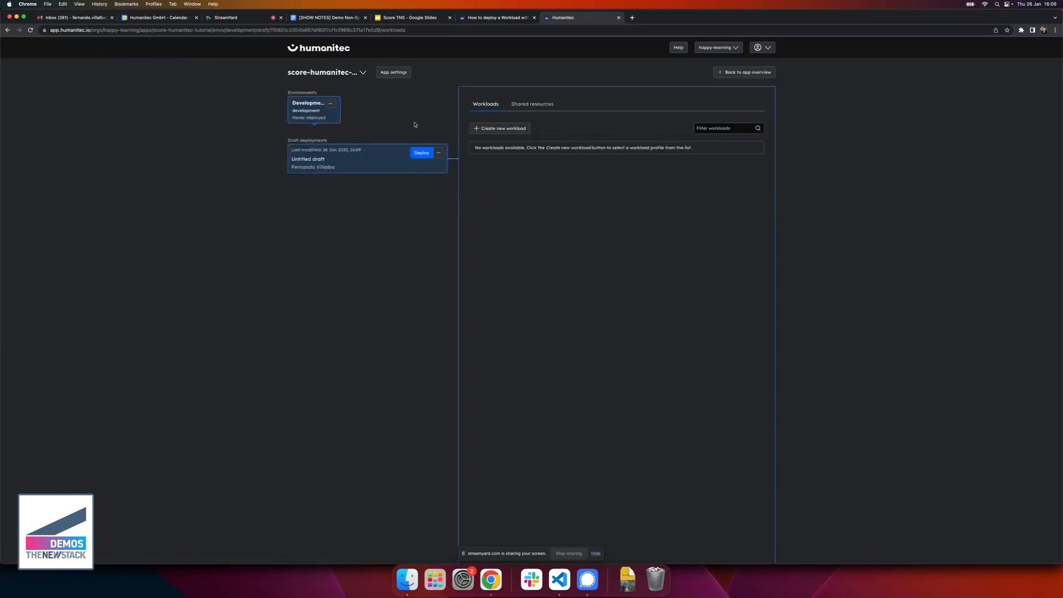
Add shared app value greeting_name = 'Sebastian the Developer' with description 'Hi' and save it.
click(393, 72)
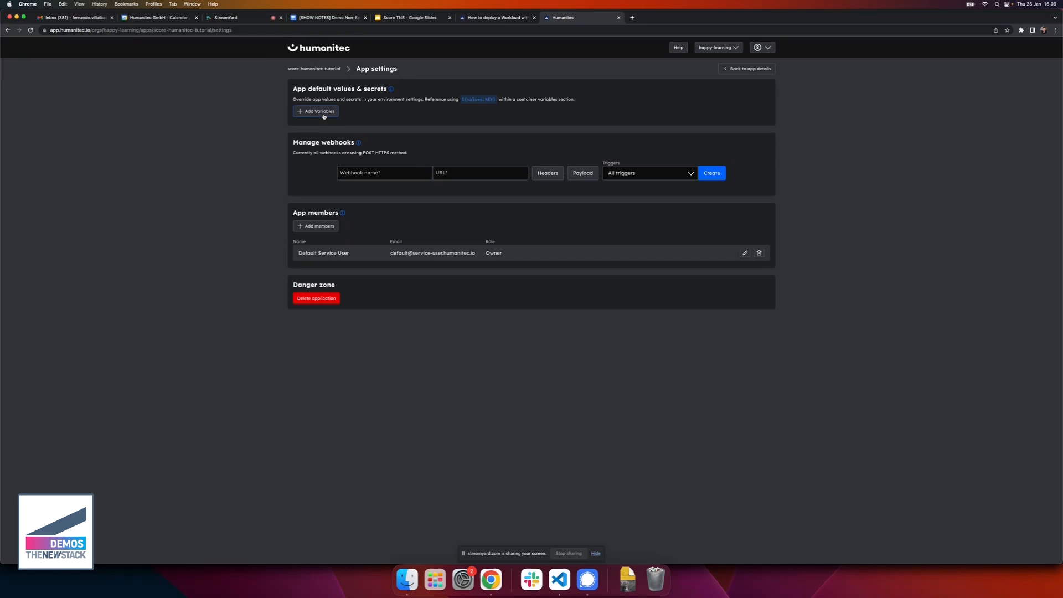
click(315, 111)
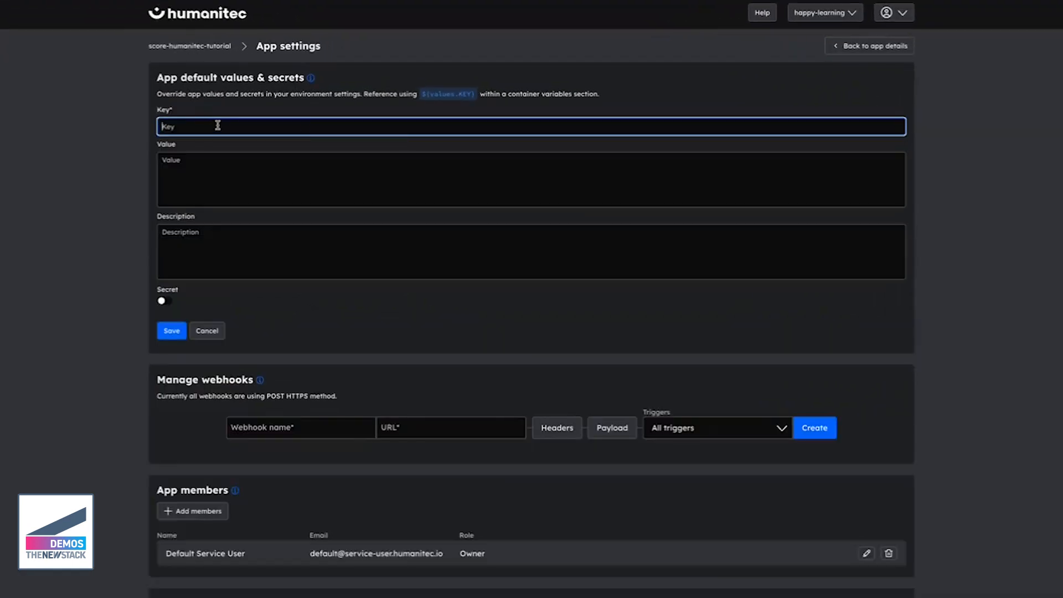
text(greeting_n)
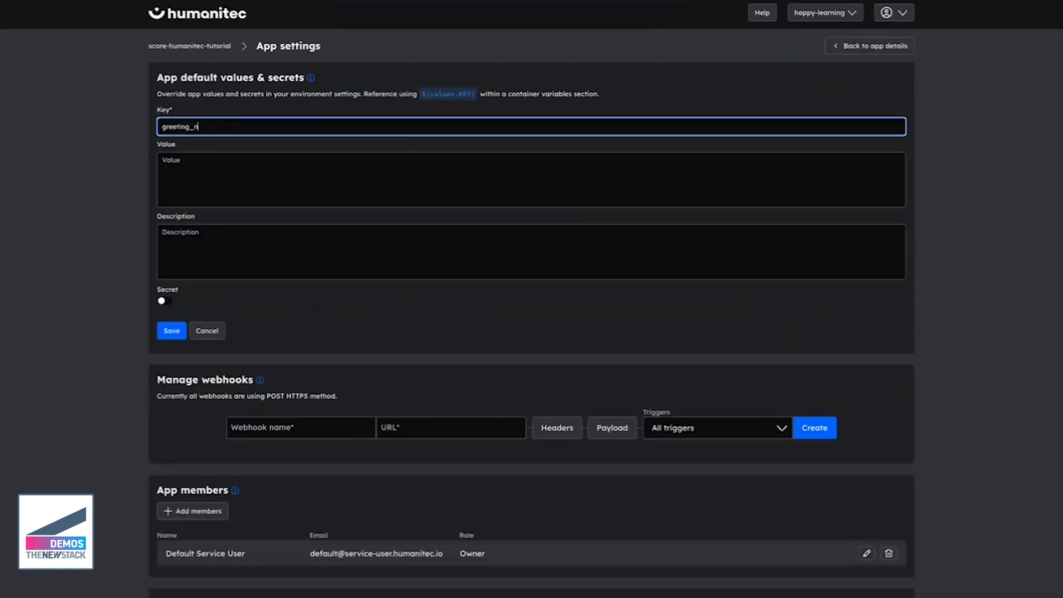
click(529, 179)
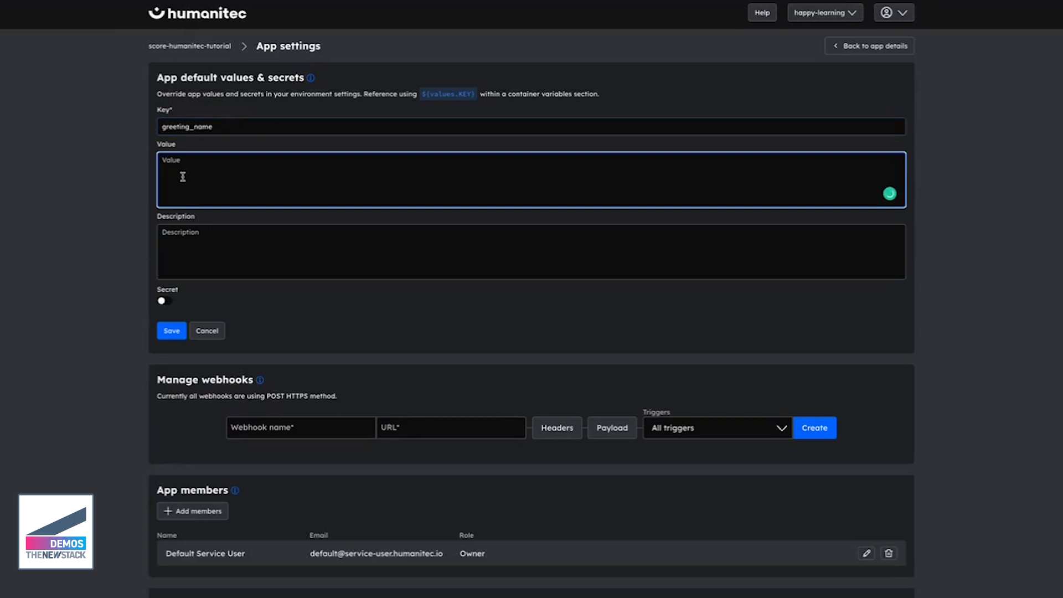
text(Sebastian the)
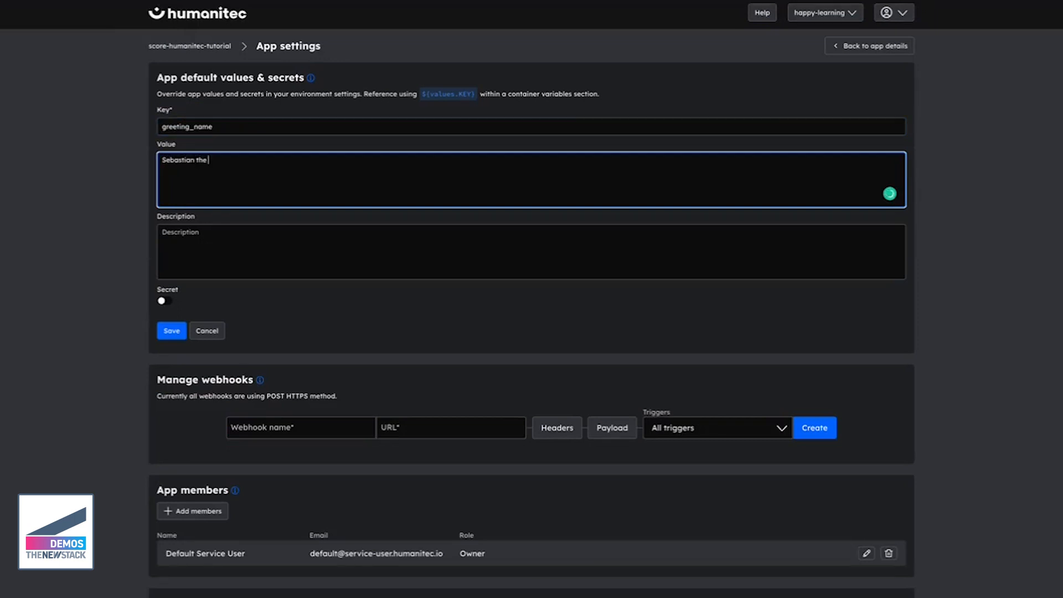
text(Developer)
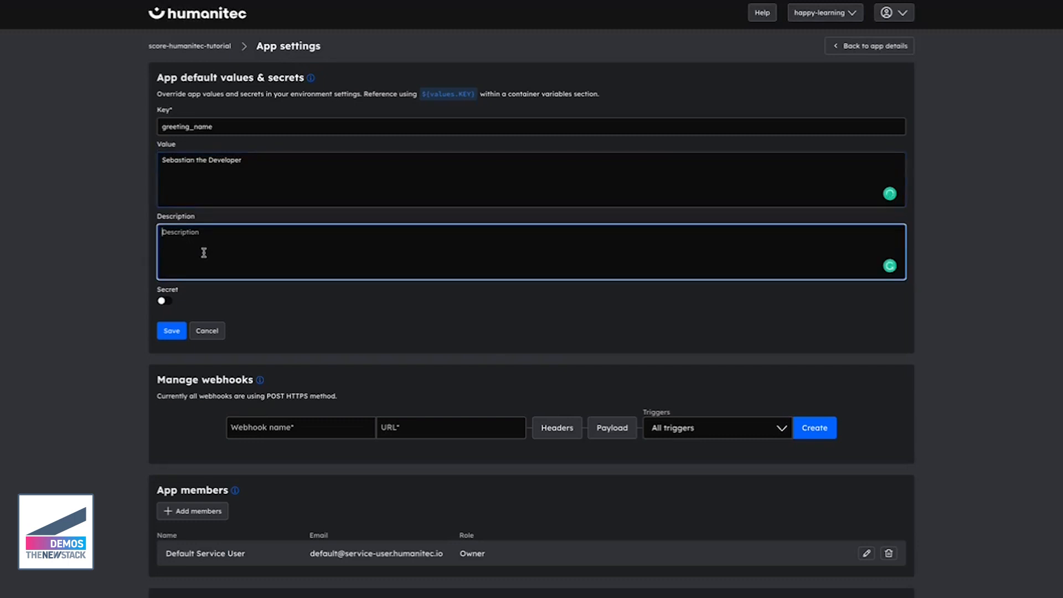
text(Hi)
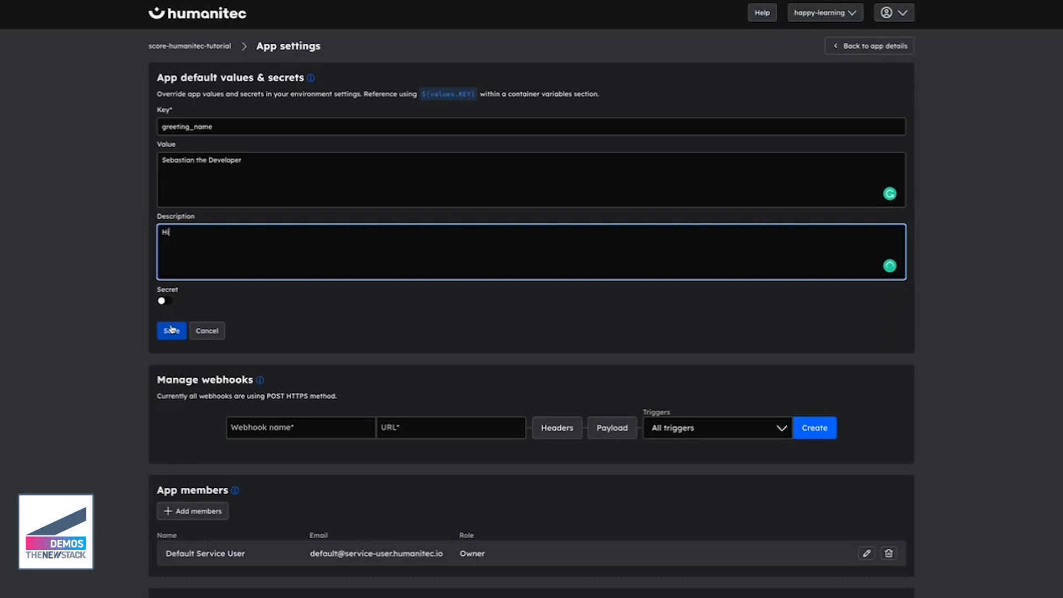
click(170, 330)
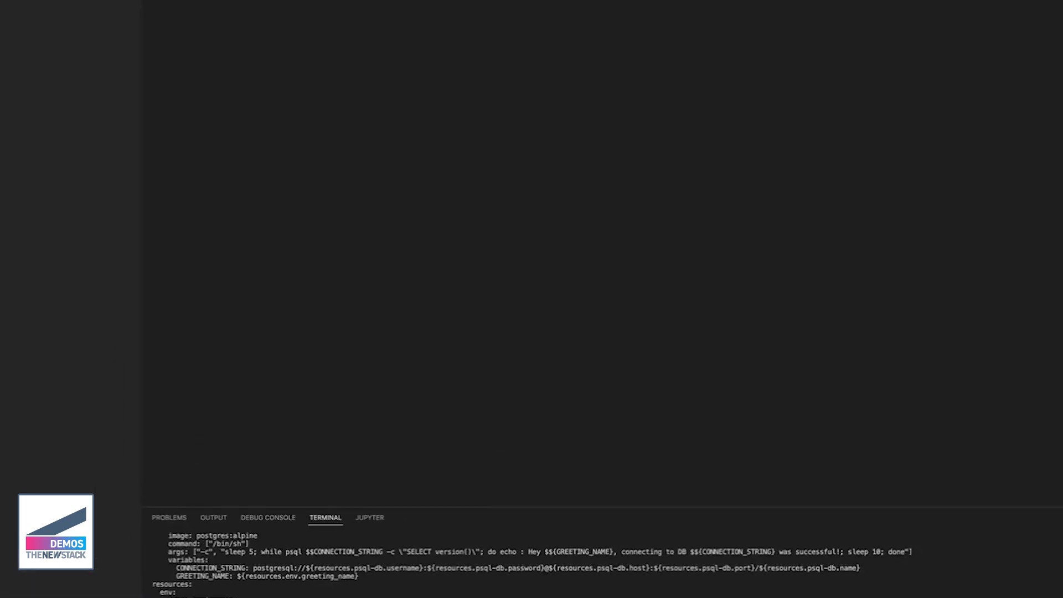
Review humanitec.score.yaml and highlight the psql-db reference to see its uses.
click(40, 11)
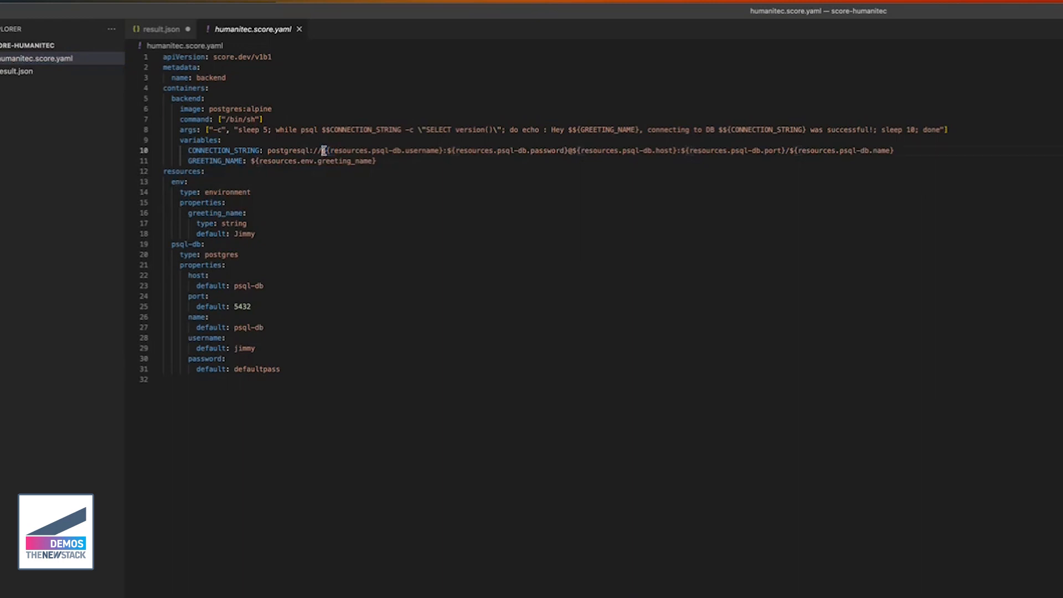
drag(328, 150, 467, 150)
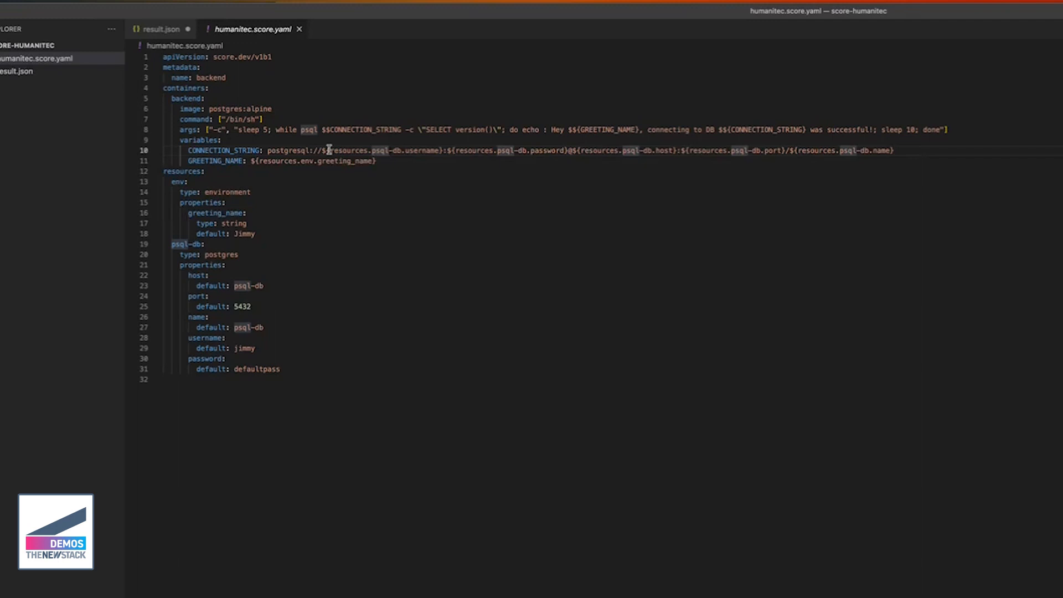
mouse_move(232, 261)
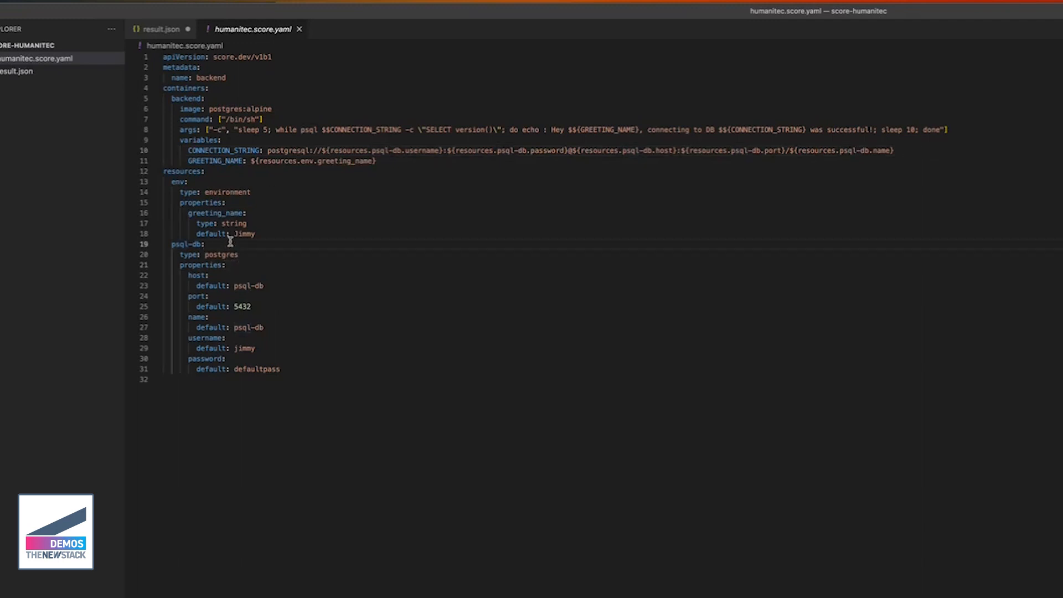
mouse_move(207, 242)
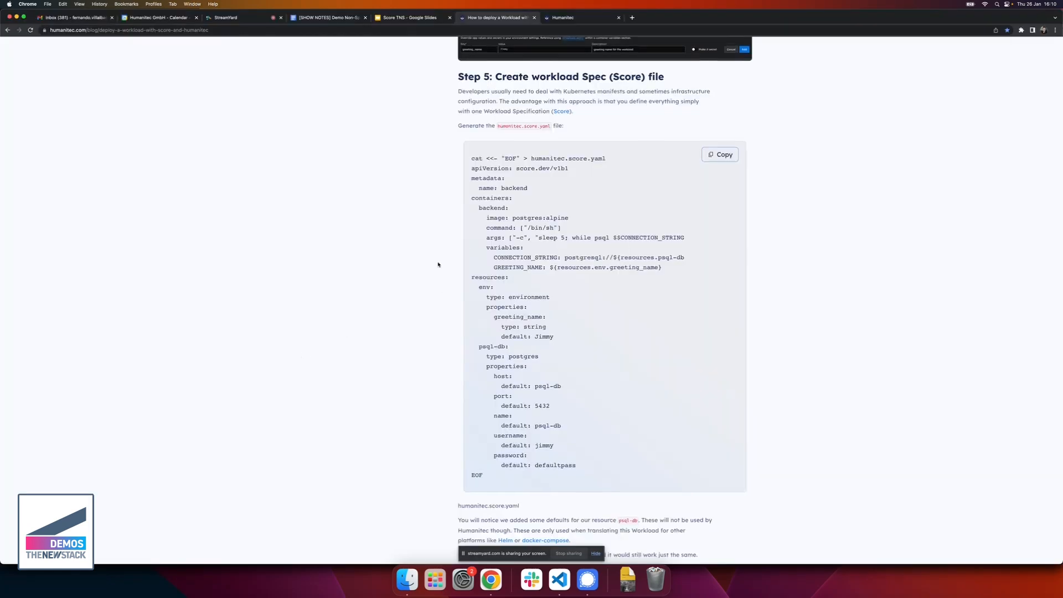
Read the placeholder notes in the blog down to Step 6: Deploy the Workload.
scroll(down, 3)
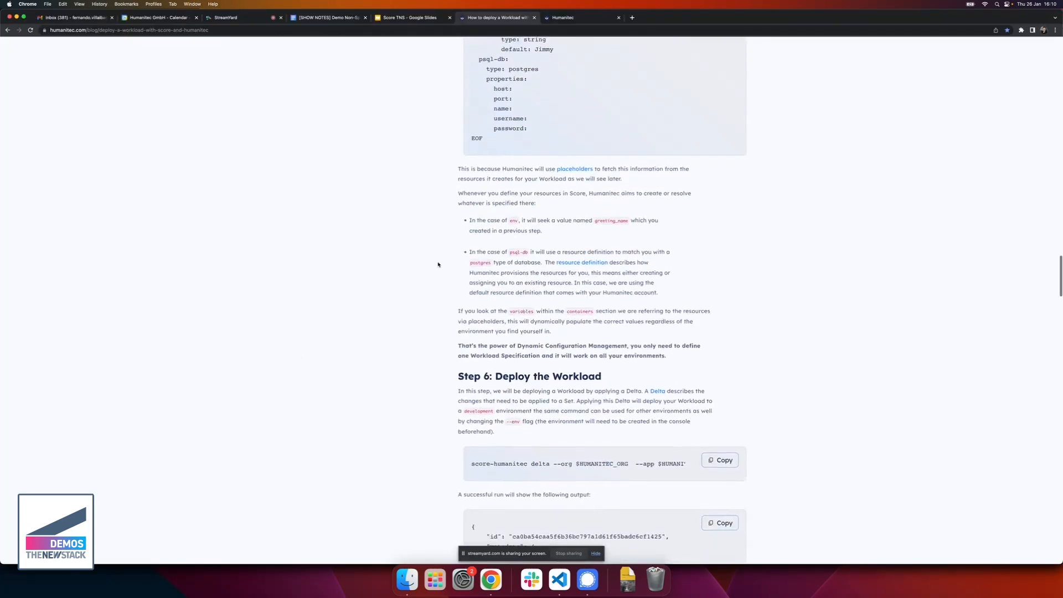
scroll(down, 3)
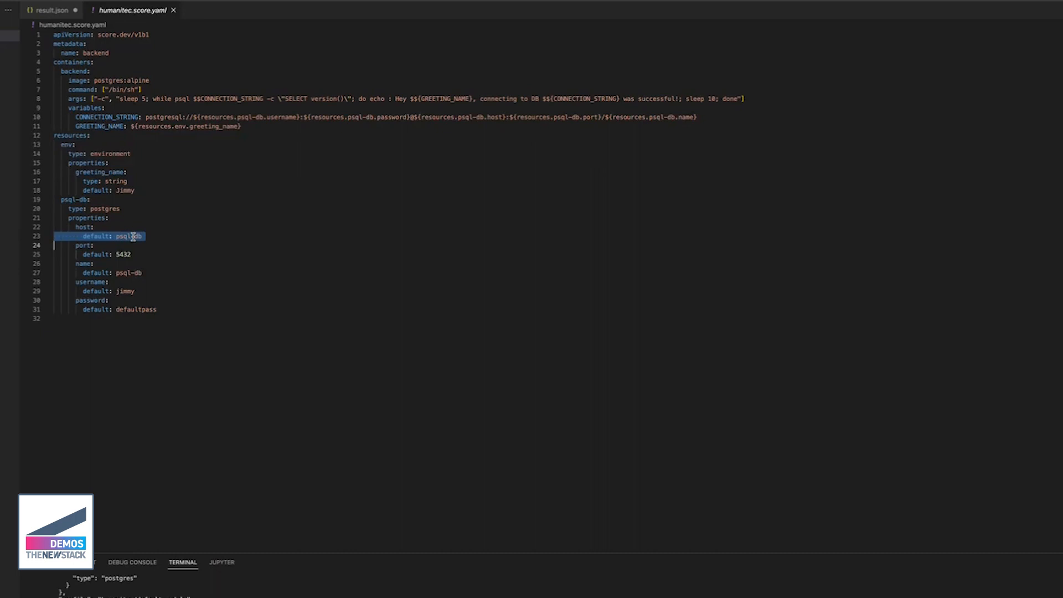
click(133, 235)
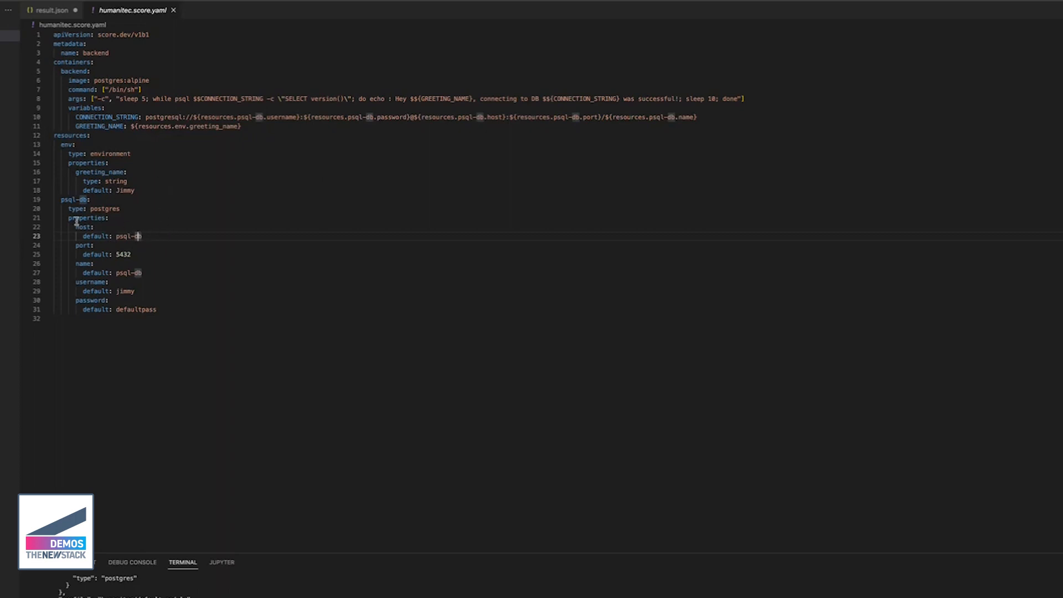
mouse_move(325, 201)
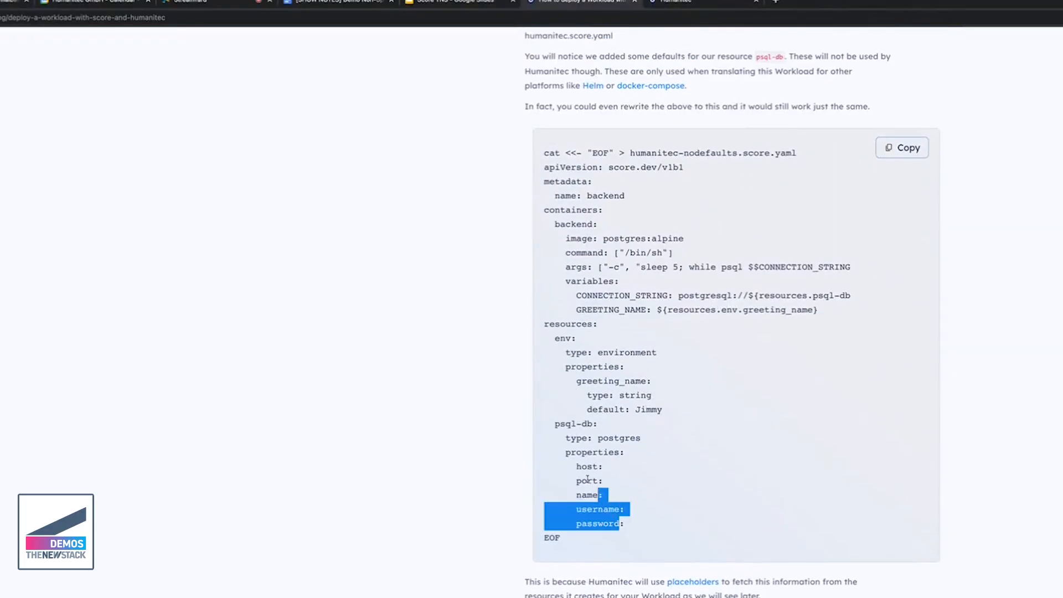
scroll(down, 3)
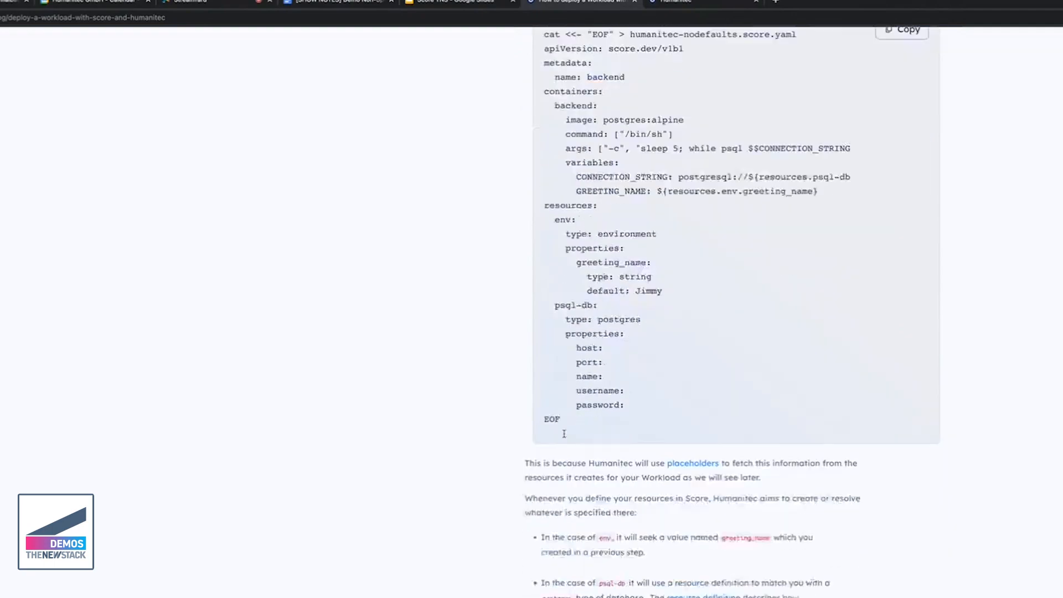
scroll(down, 3)
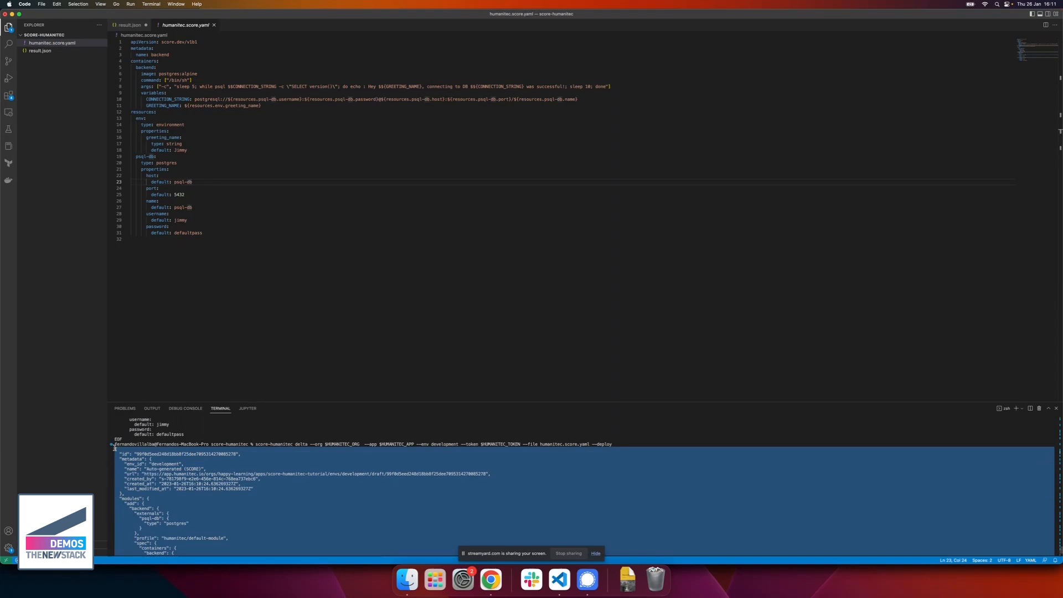
Copy the development deployment output from the terminal for result.json.
right_click(204, 467)
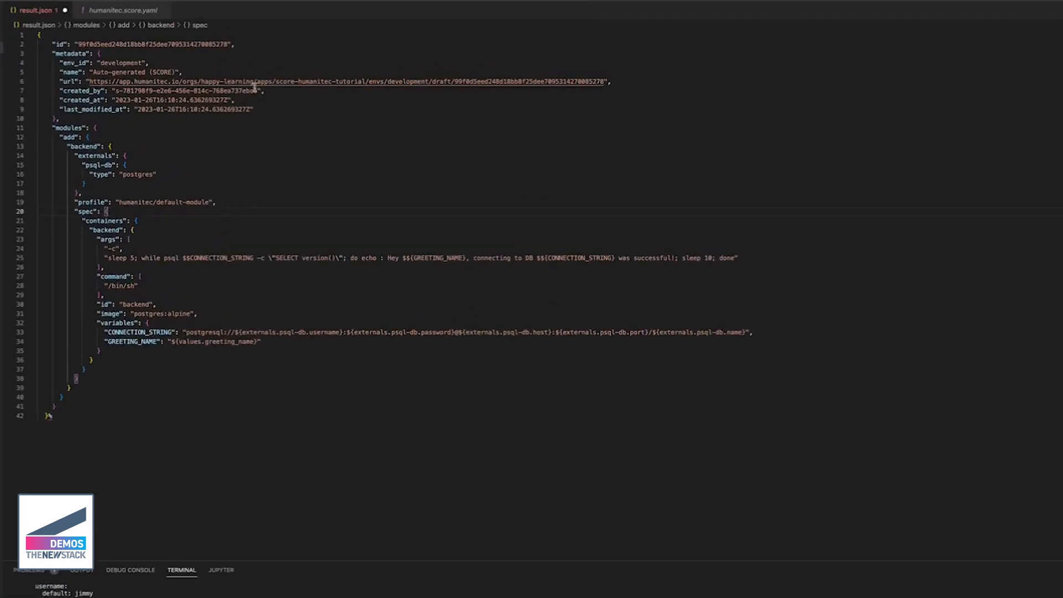
mouse_move(270, 102)
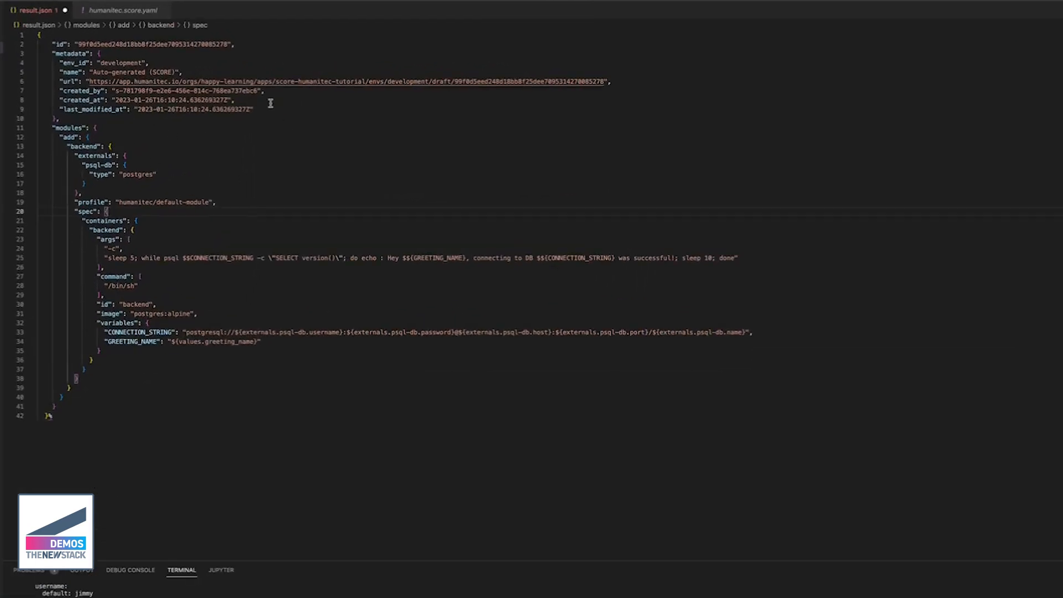
mouse_move(190, 160)
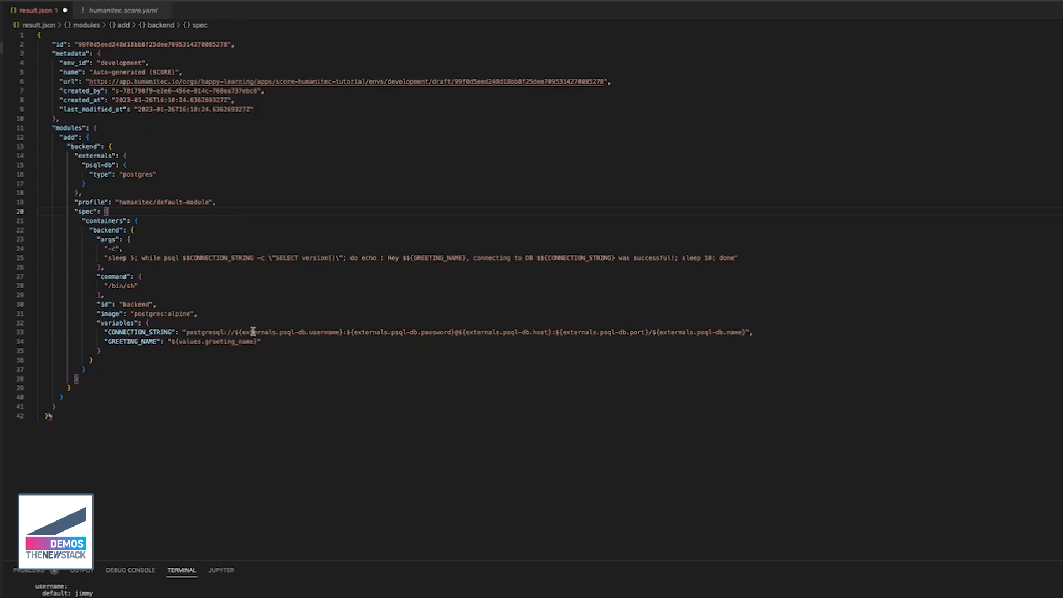
mouse_move(324, 317)
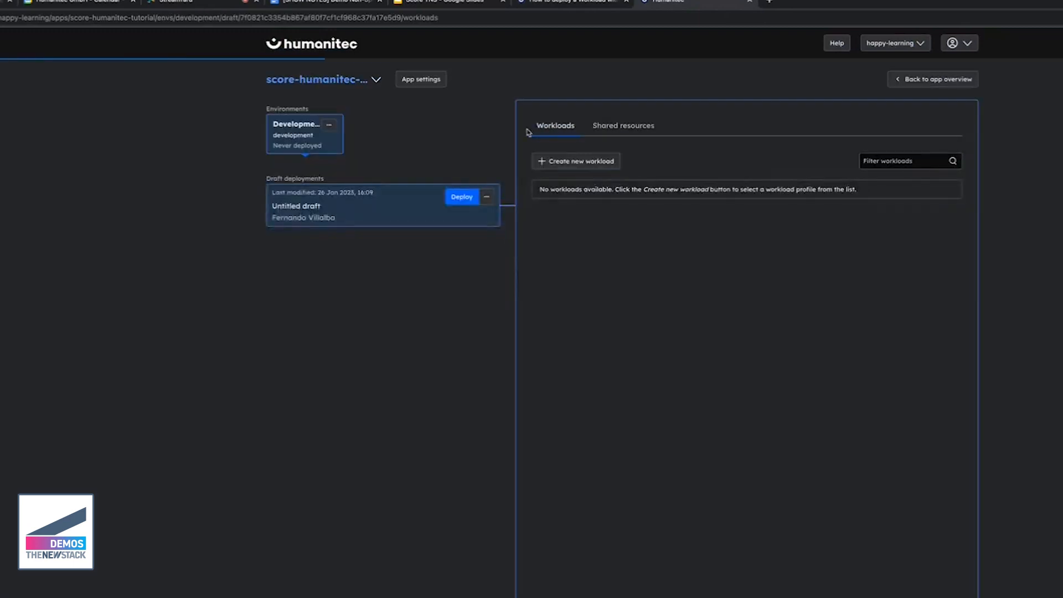
Check the development backend's container logs print the greeting, then return to the app overview.
click(462, 197)
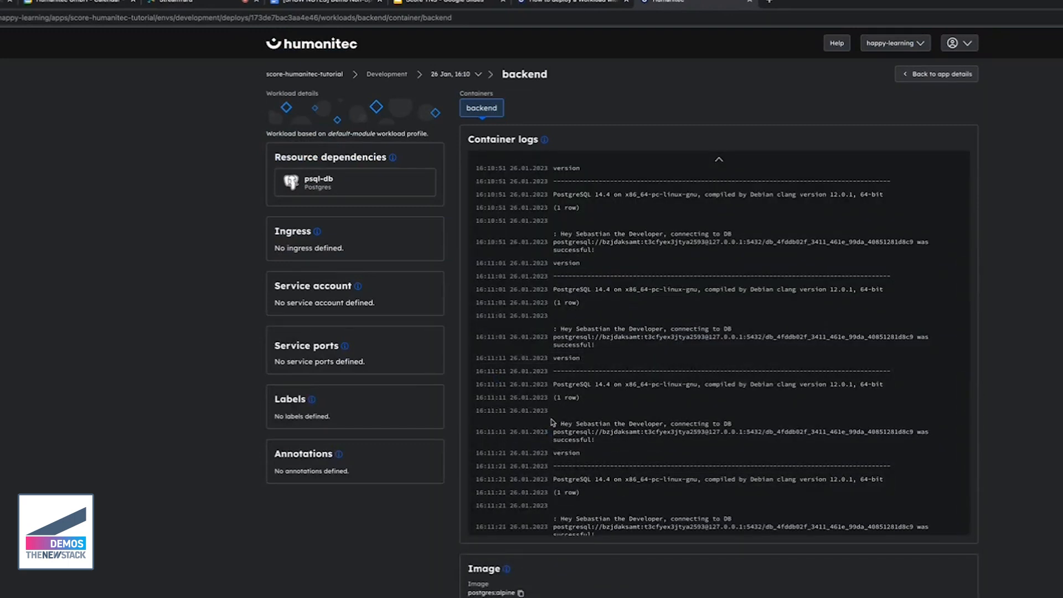
drag(554, 423, 932, 440)
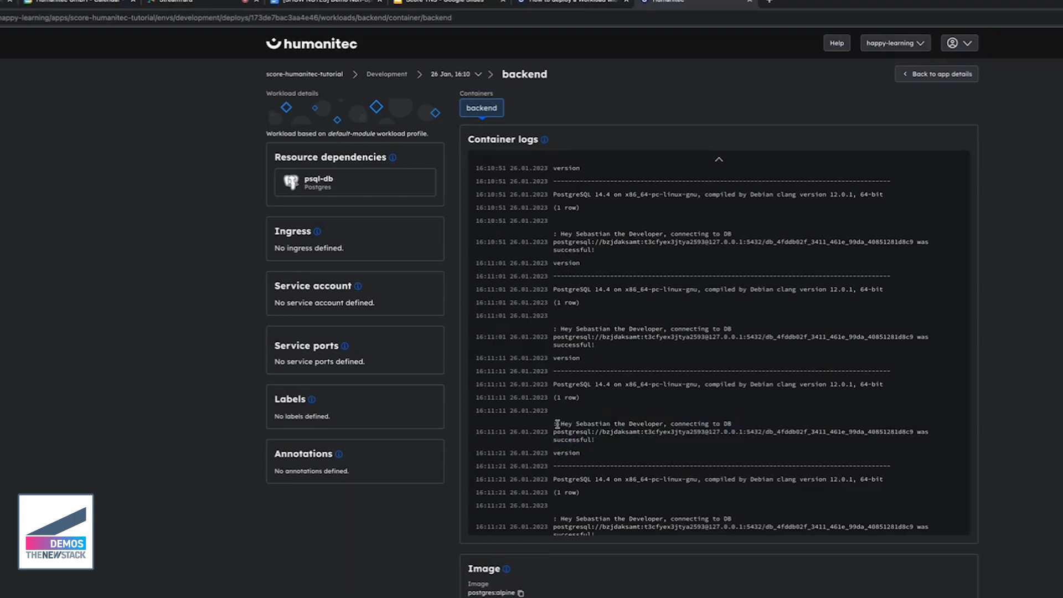
drag(556, 423, 648, 430)
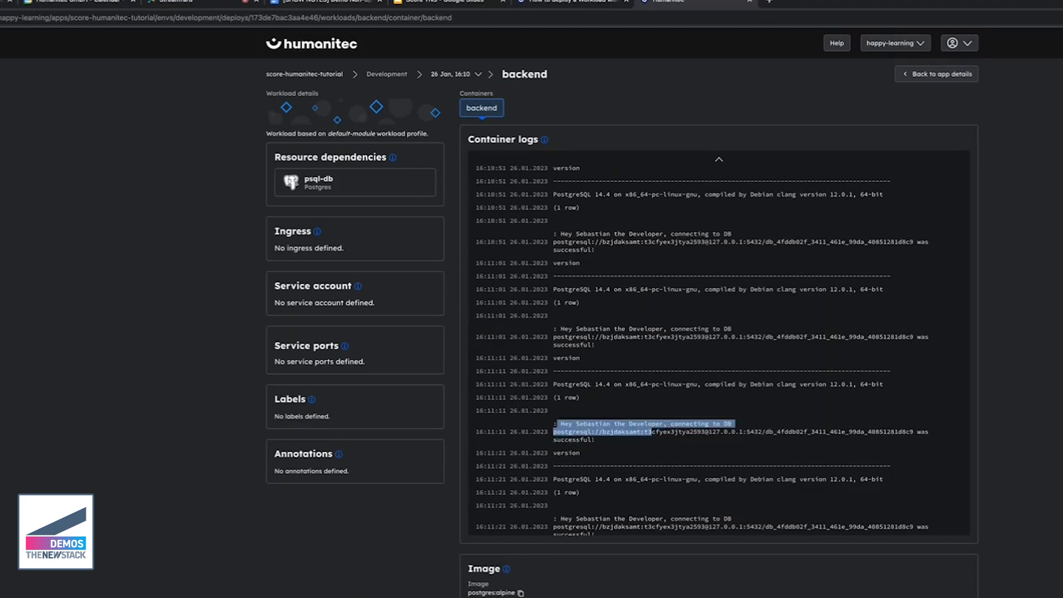
mouse_move(572, 11)
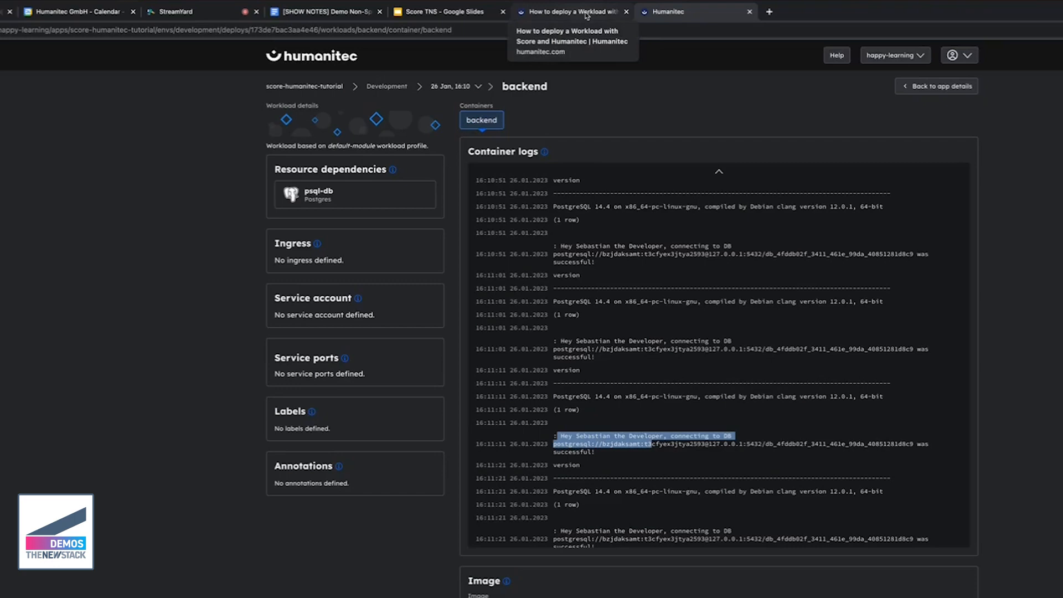
click(572, 11)
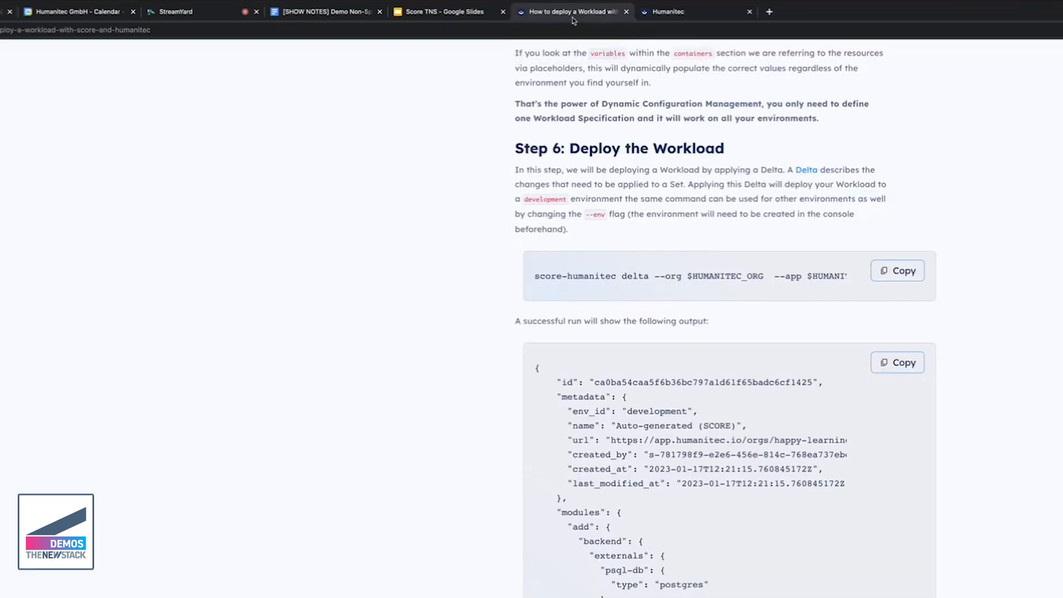
click(667, 11)
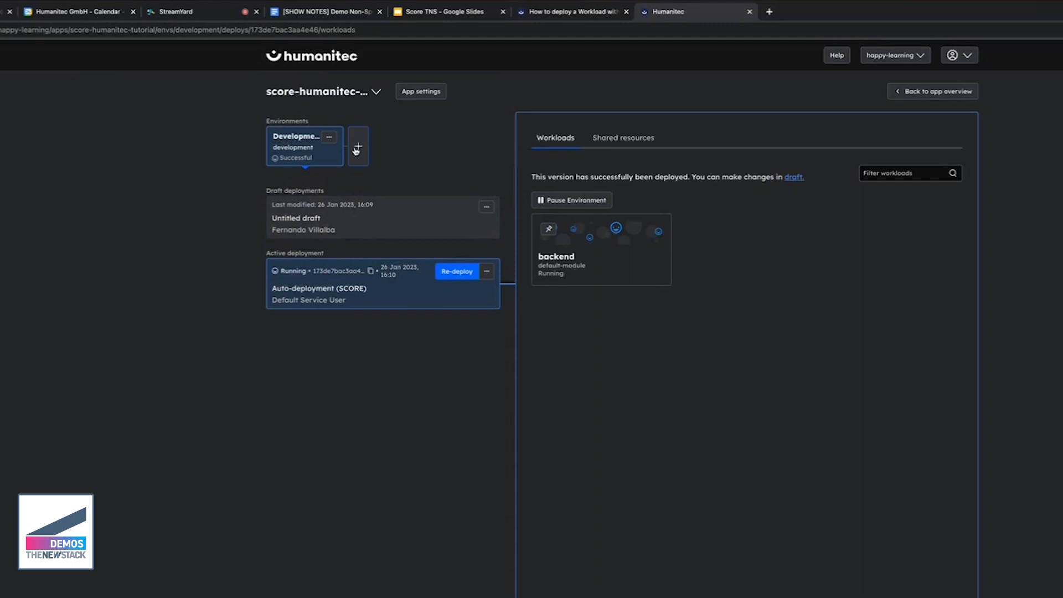
Create a staging environment cloned from Development and go to its environment settings.
click(358, 146)
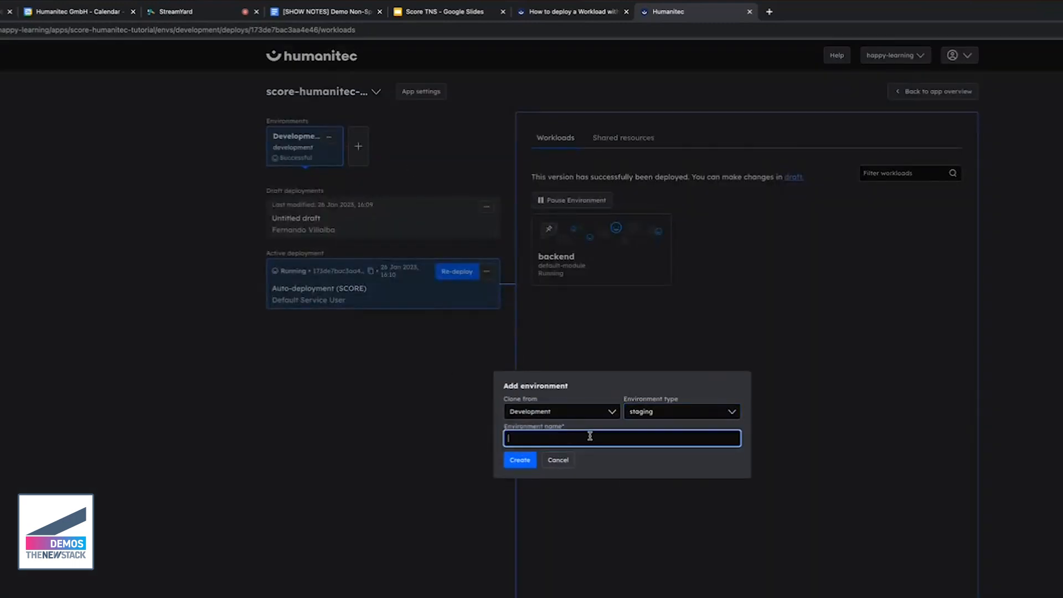
text(staging)
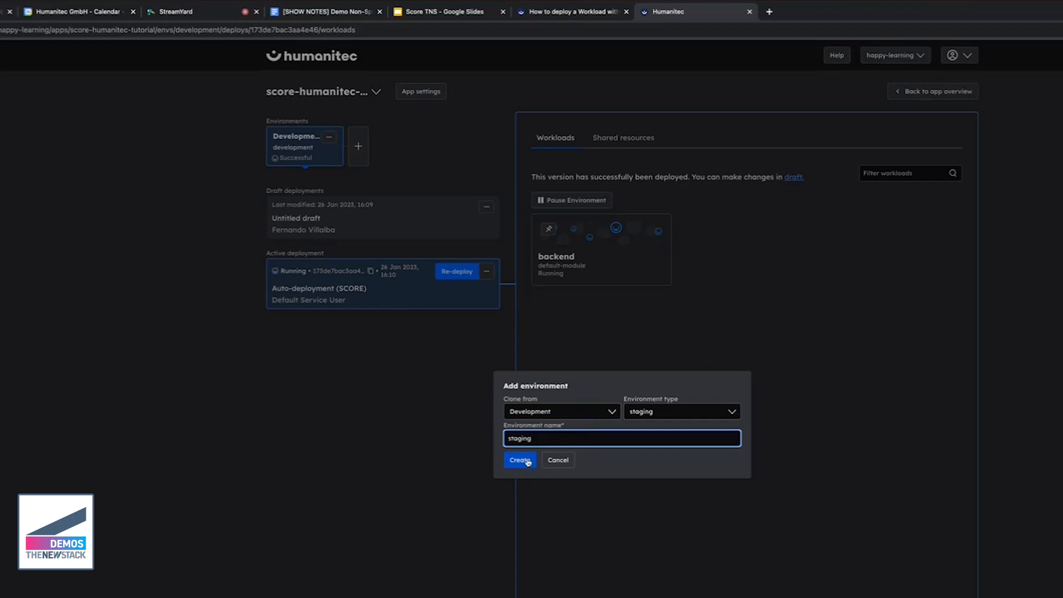
click(519, 460)
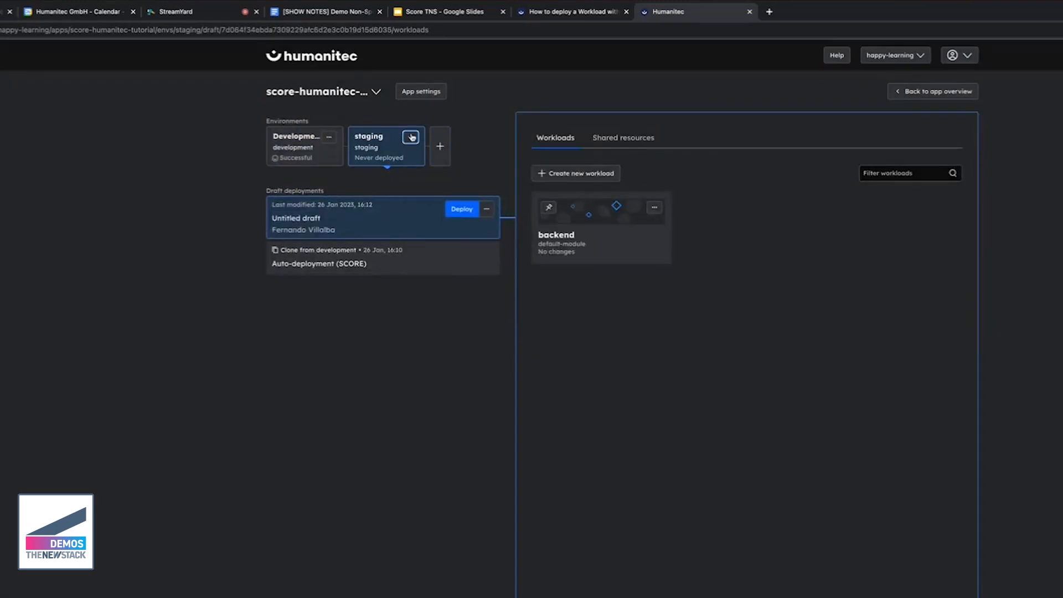
click(409, 137)
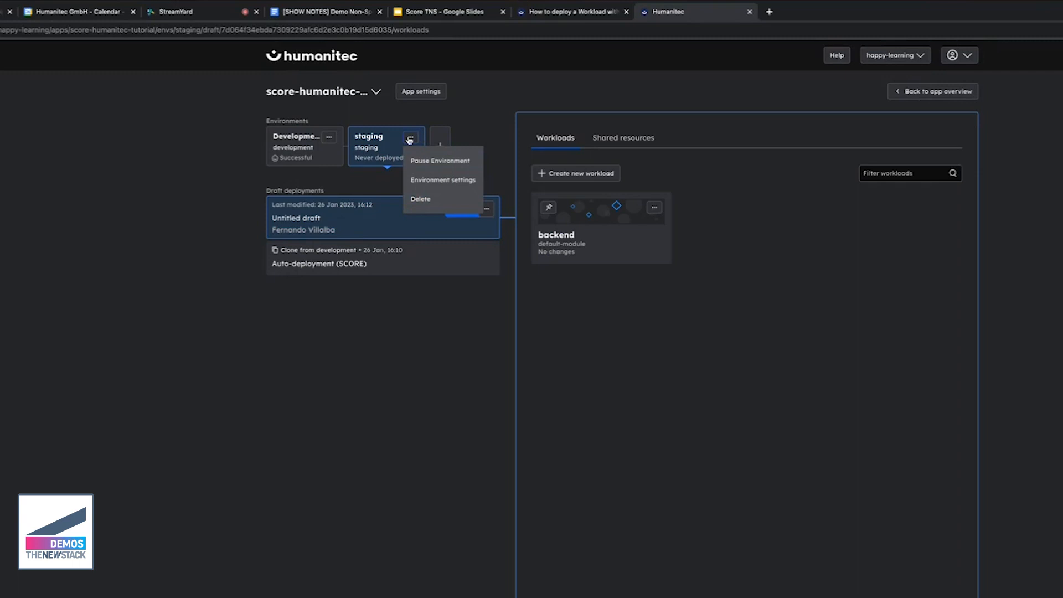
click(442, 180)
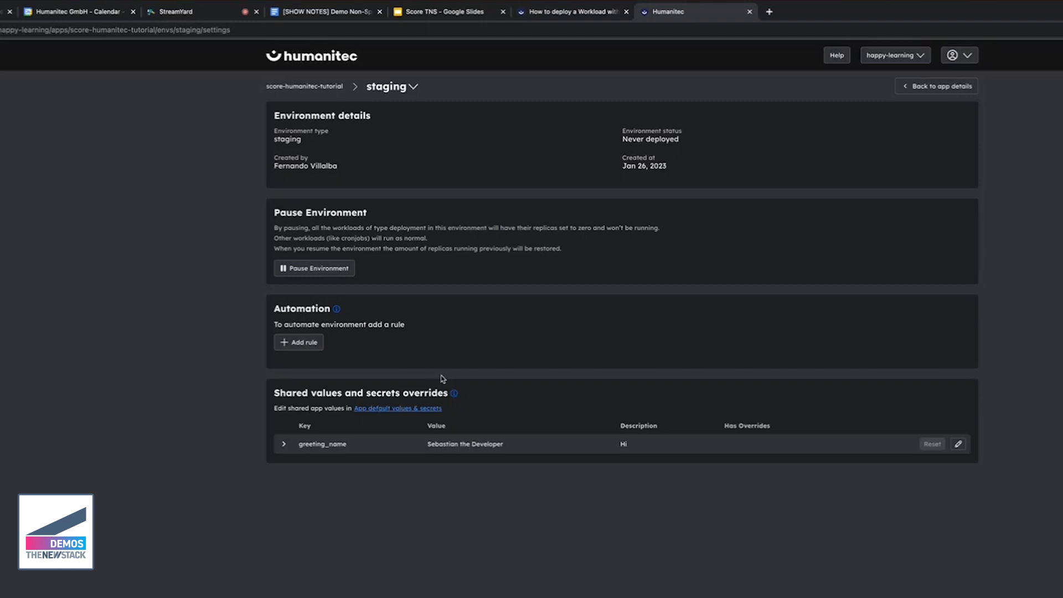
Override greeting_name for staging with 'Sebastian the Stager' and save it.
click(957, 443)
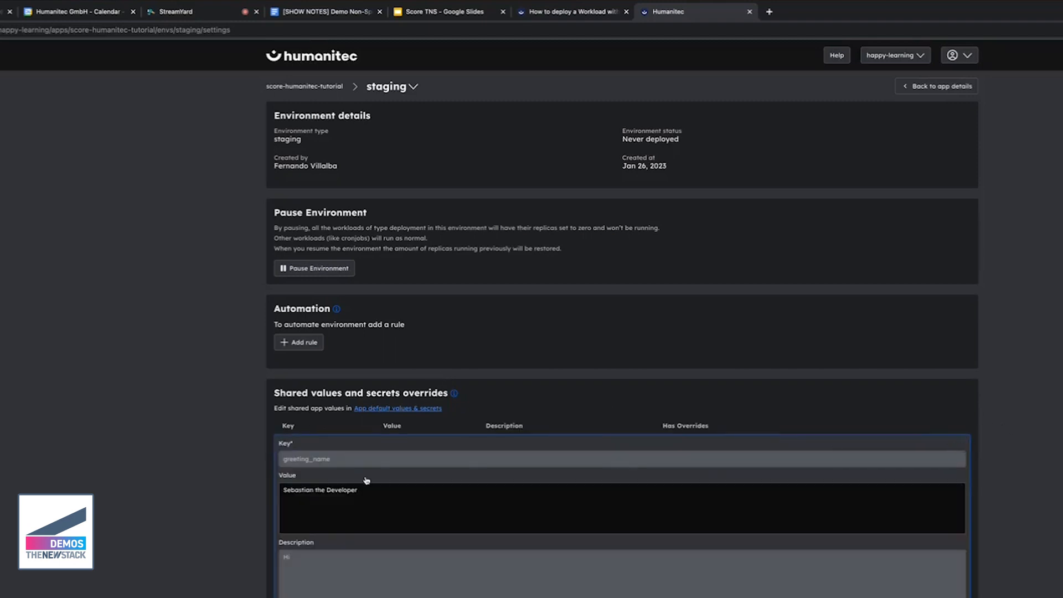
double_click(342, 489)
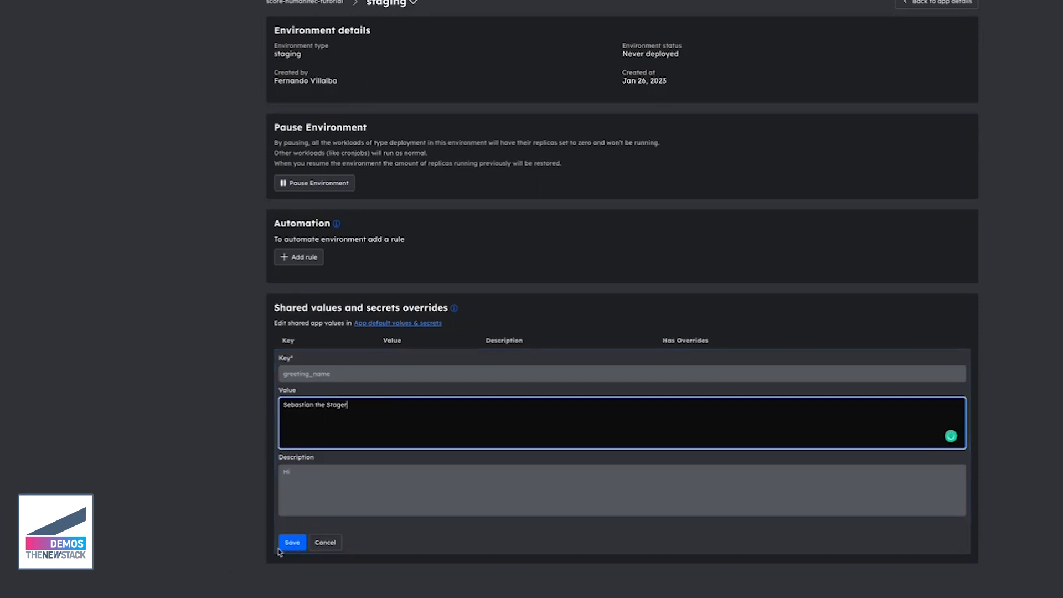
click(291, 542)
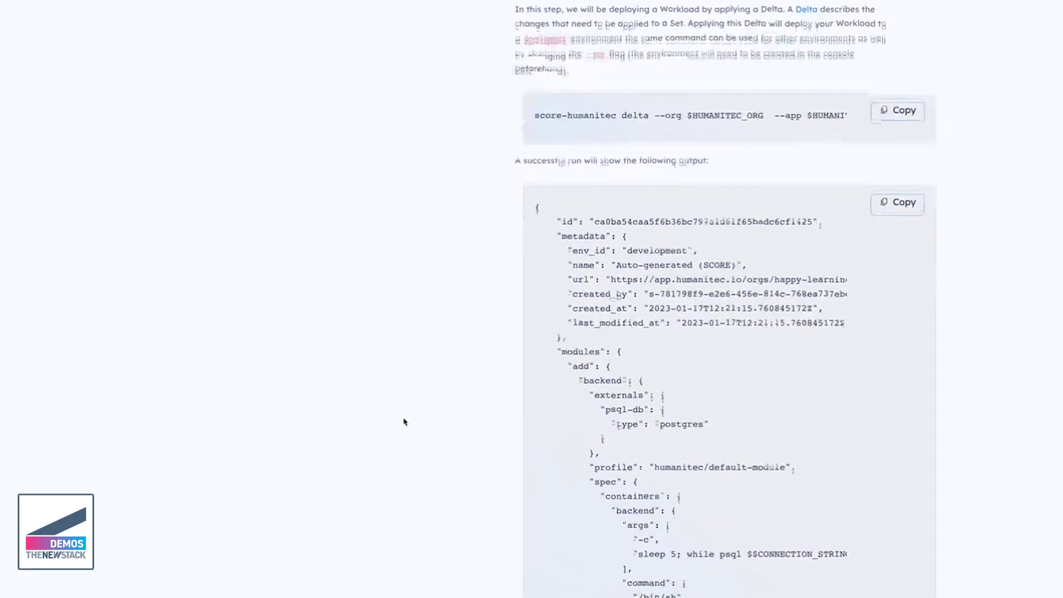
Scroll the tutorial to Step 10: Deploy Workload to the new environment.
scroll(down, 3)
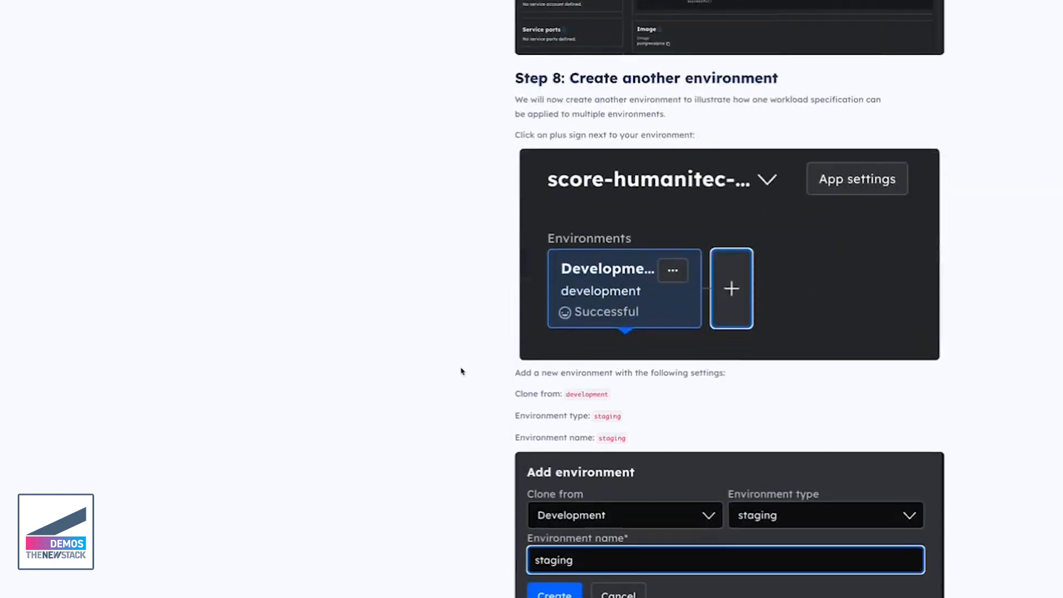
scroll(down, 3)
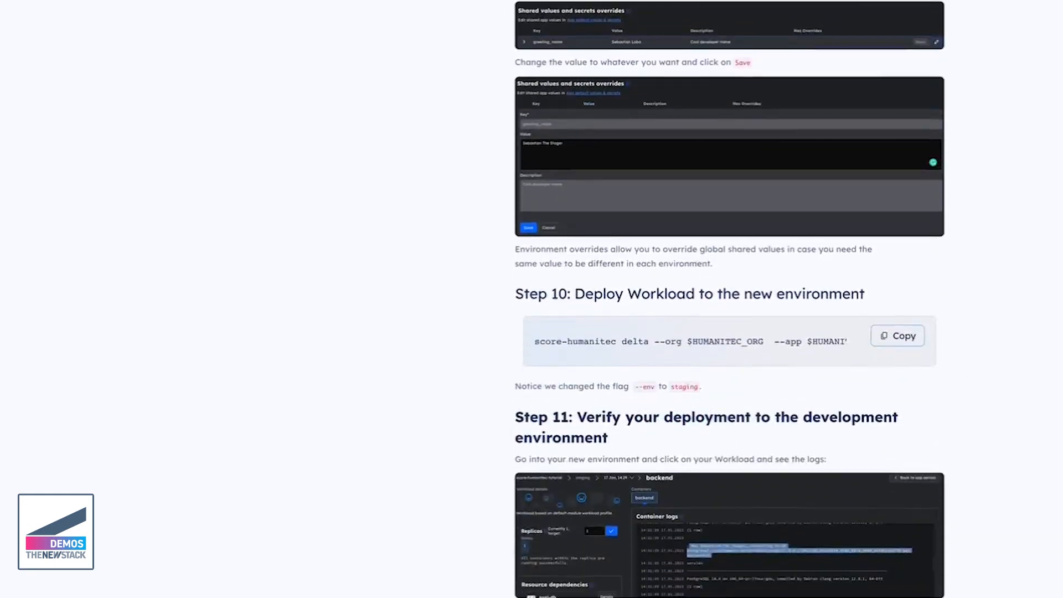
scroll(down, 3)
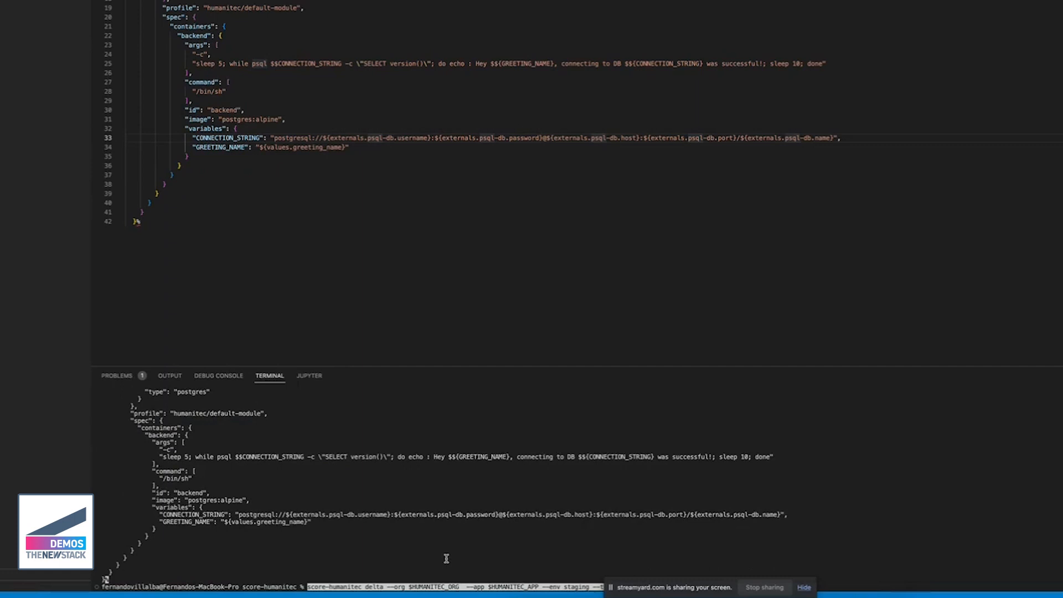
mouse_move(577, 584)
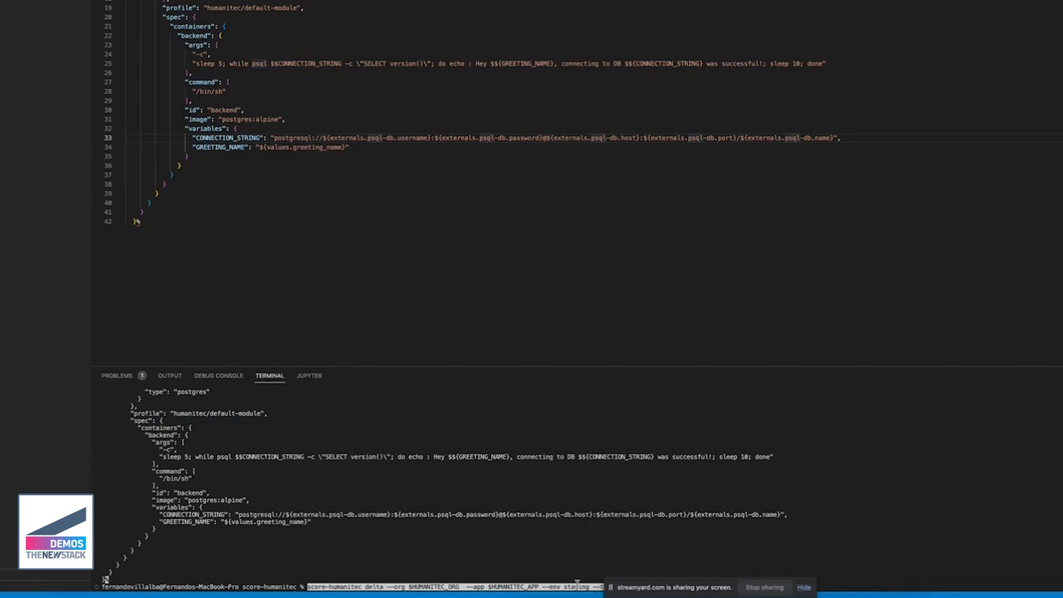
mouse_move(553, 547)
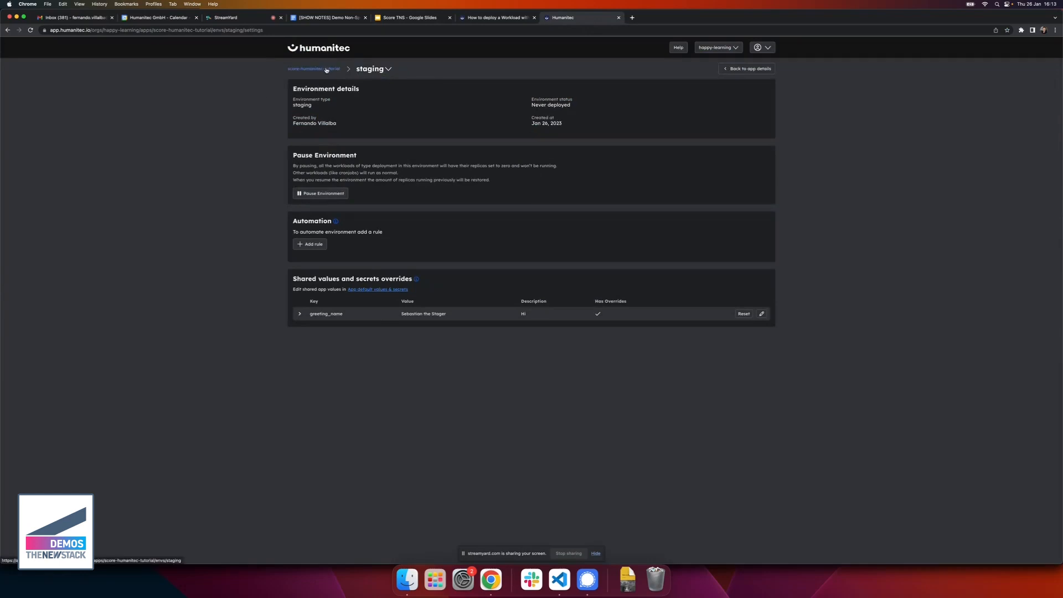
Return to the app's environments overview and view the backend workload in staging.
click(305, 69)
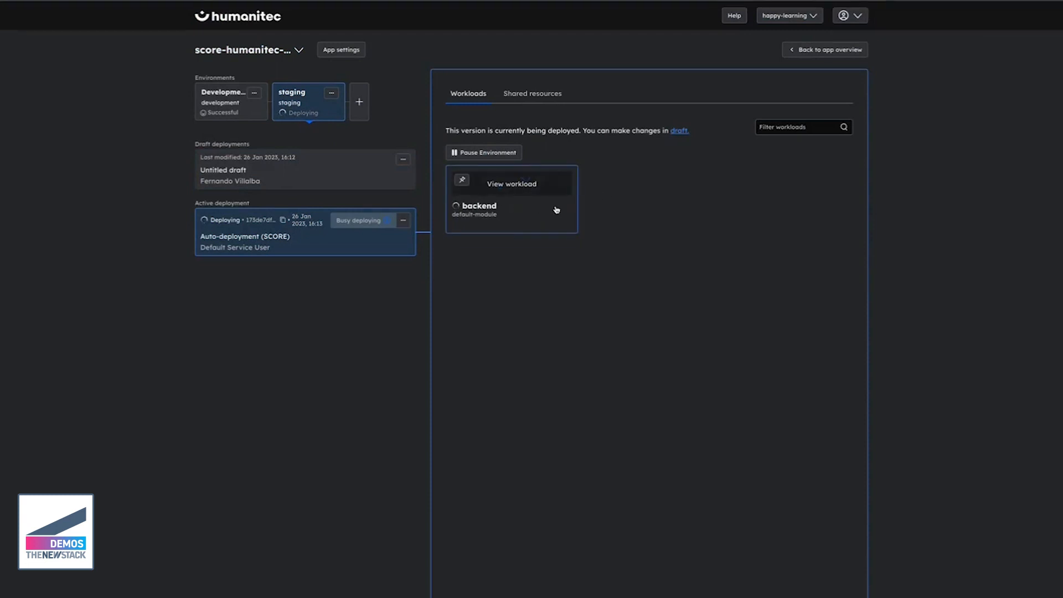
click(512, 184)
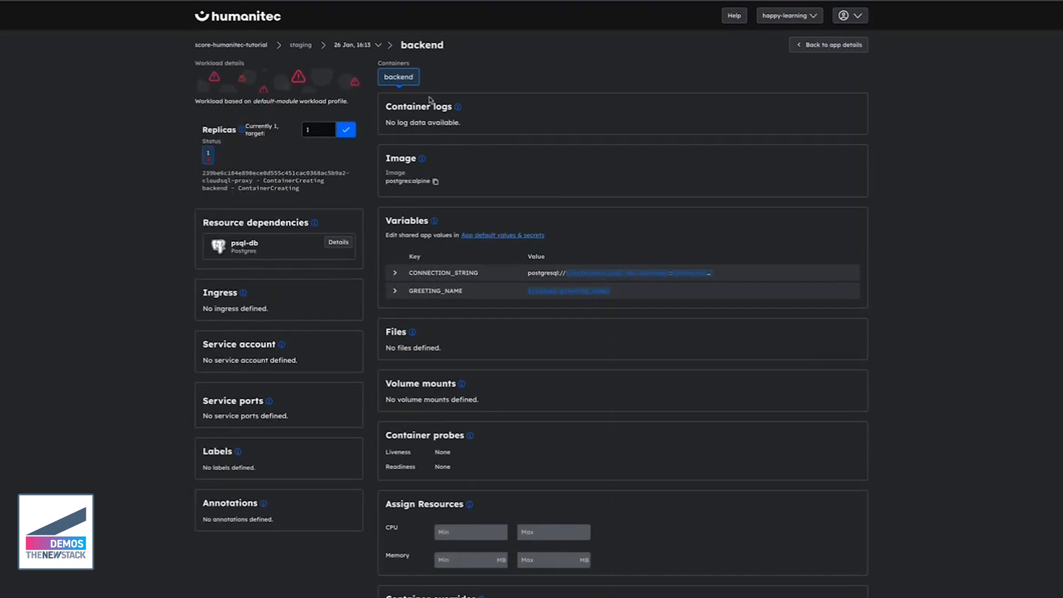
mouse_move(561, 28)
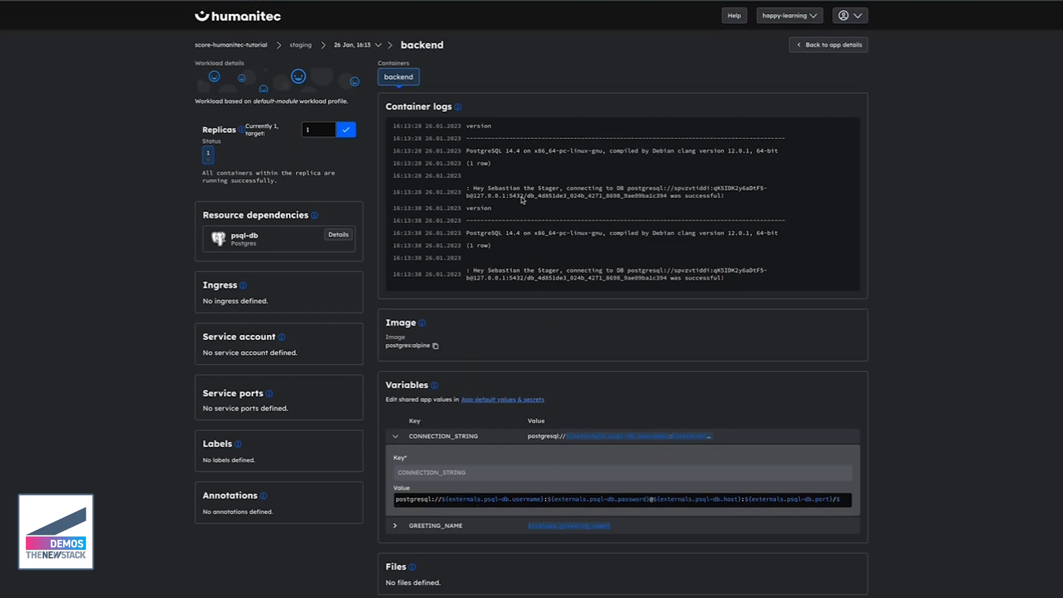
mouse_move(536, 259)
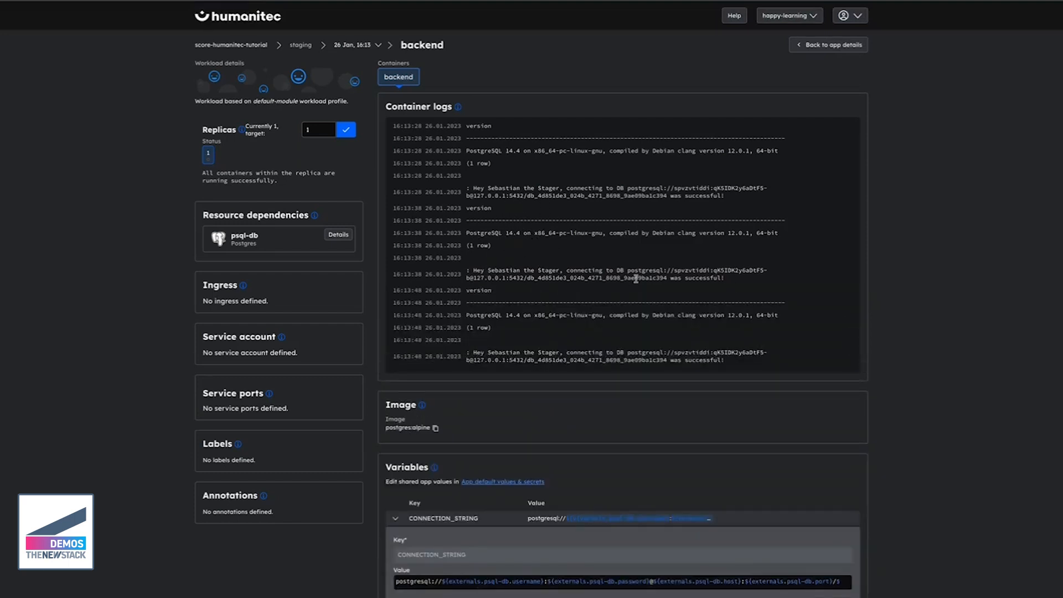
mouse_move(625, 270)
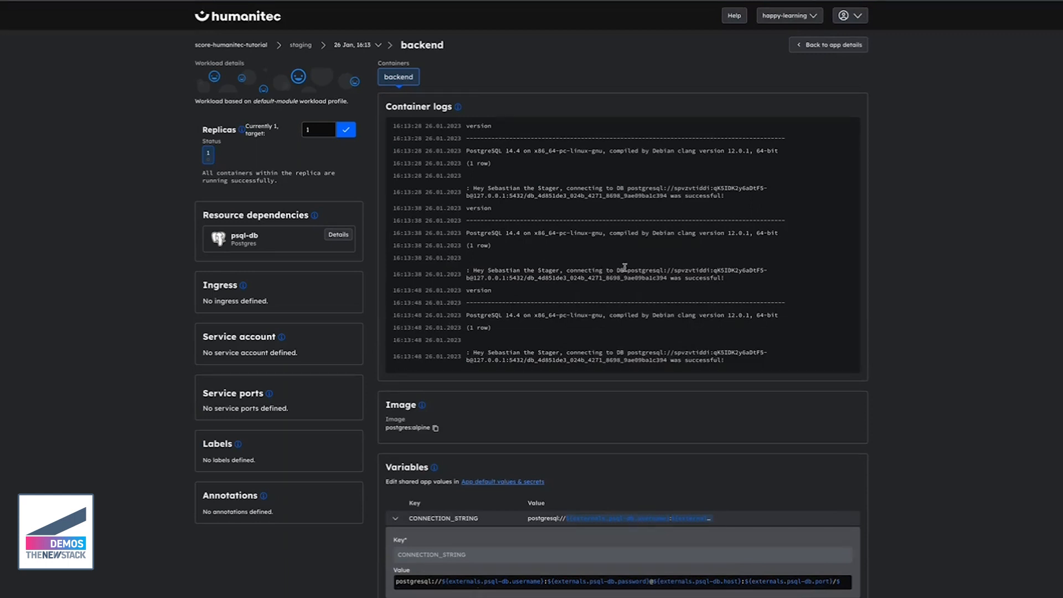